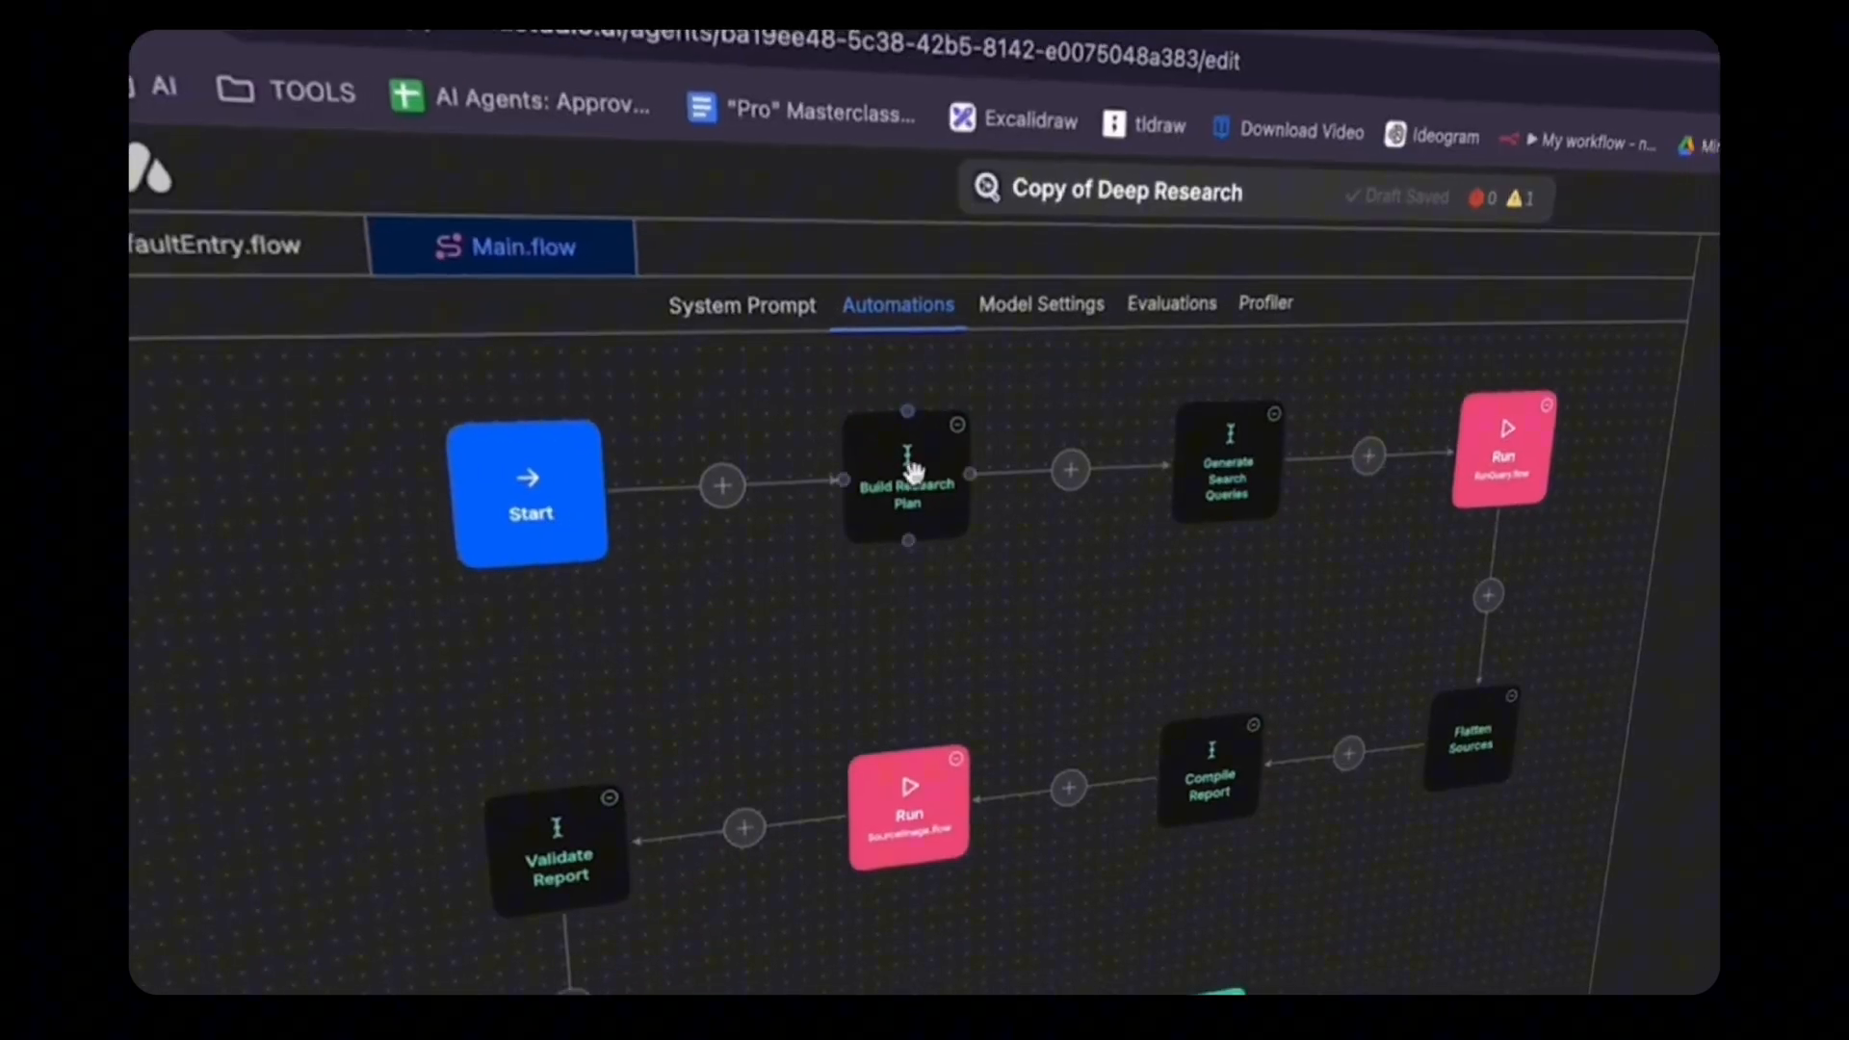
# Step: Open the shared PDF market report and scroll to its Competitive Landscape section
pyautogui.click(908, 481)
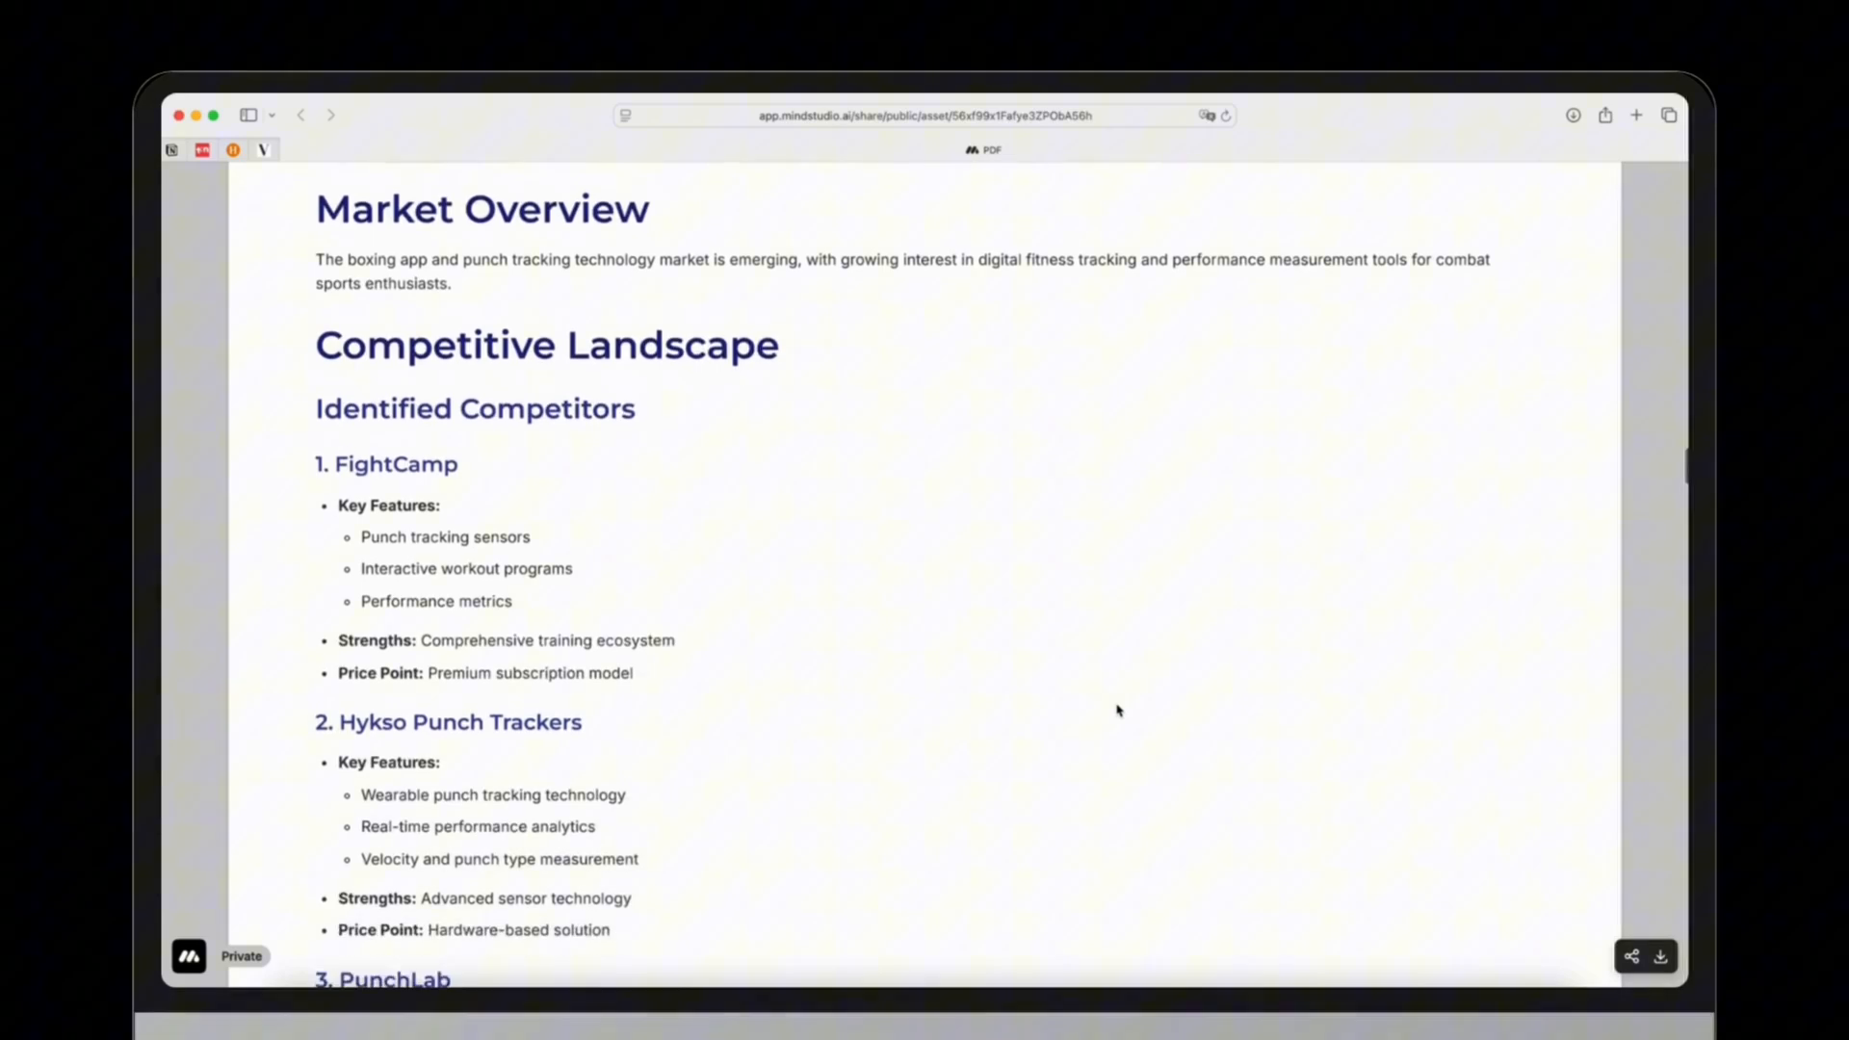
pyautogui.scroll(-3)
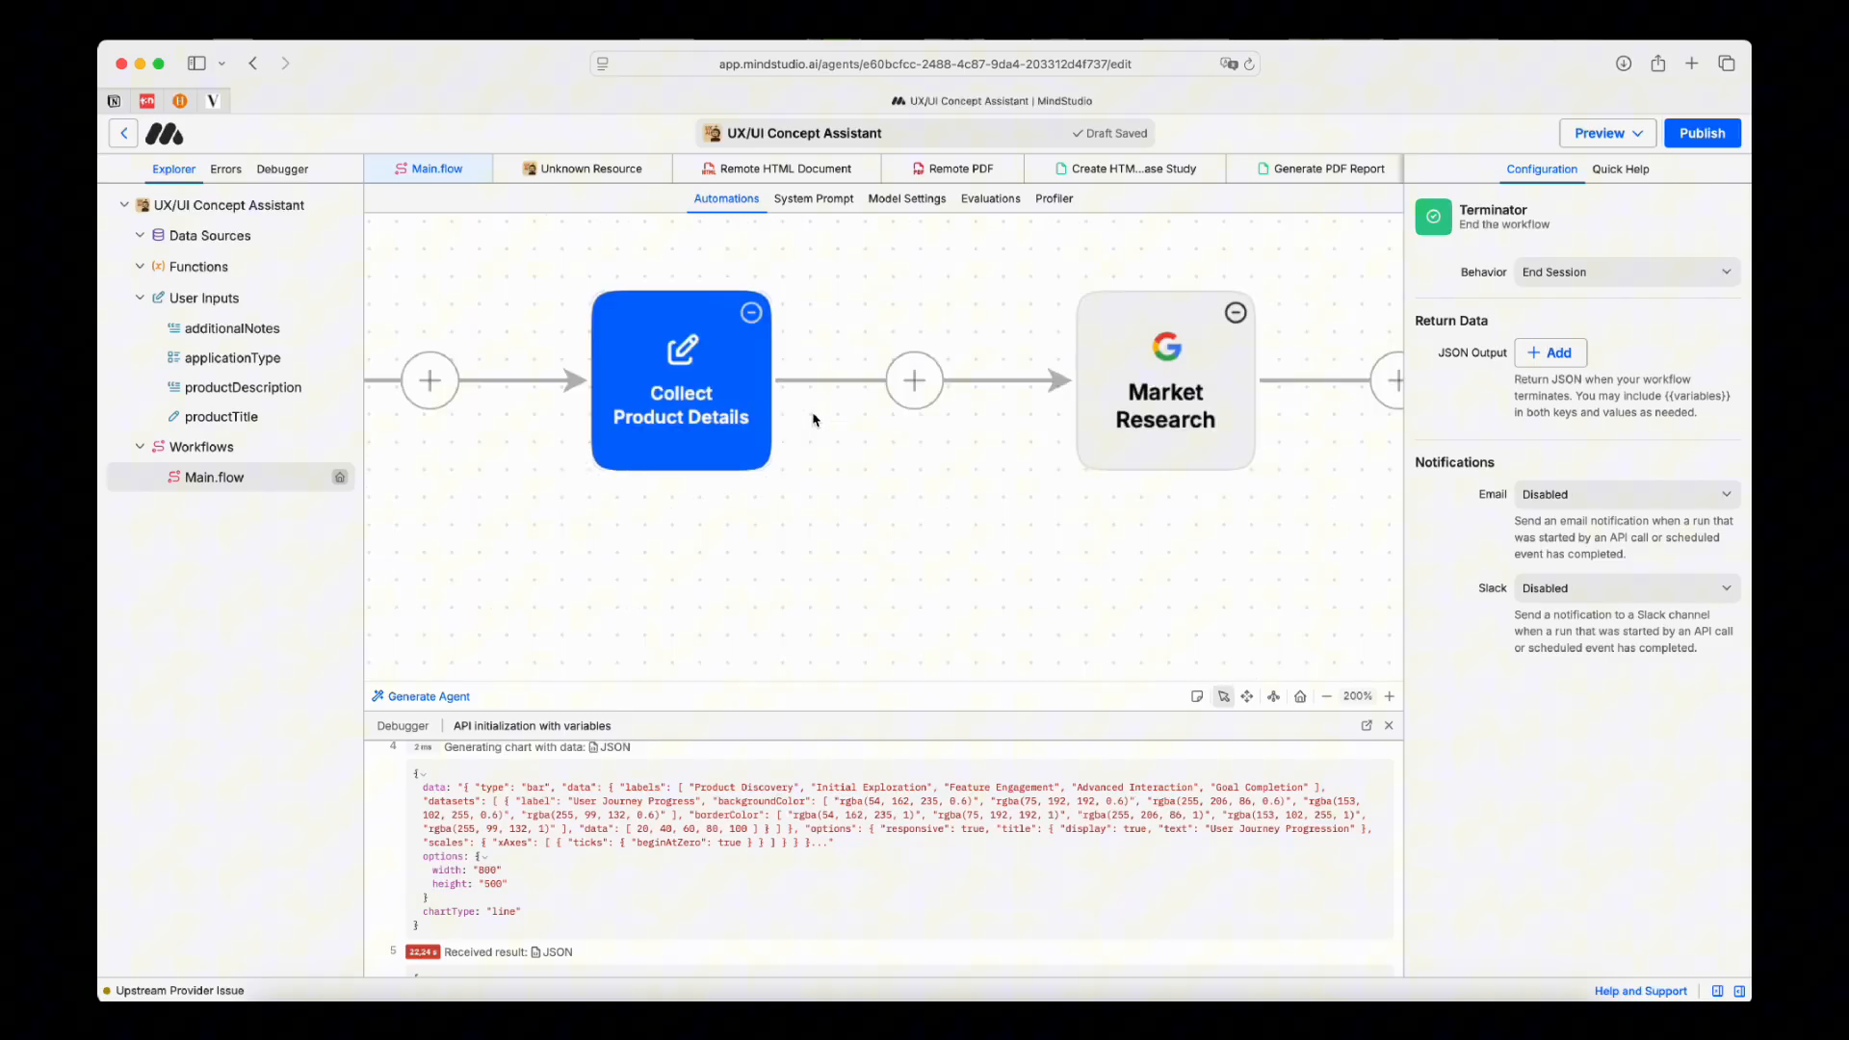
# Step: Select the Market Research block to view its Search Google configuration
pyautogui.click(1164, 380)
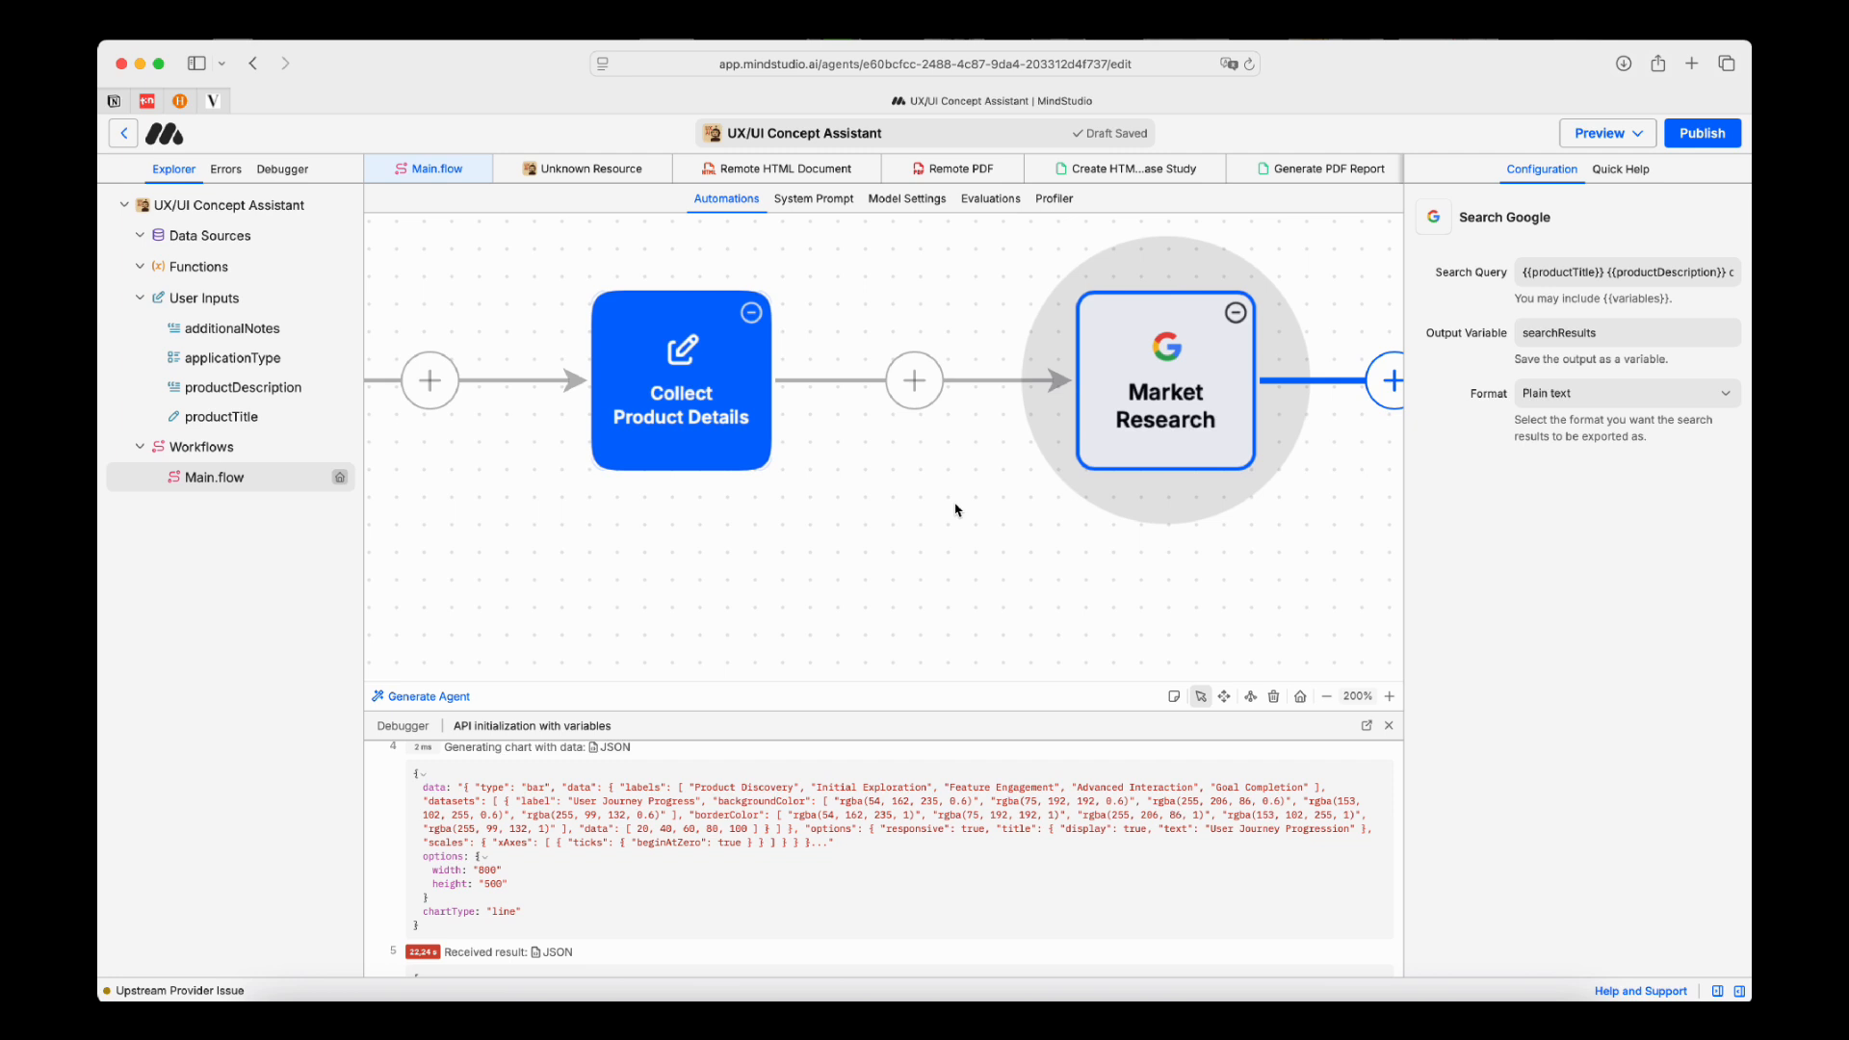
pyautogui.click(1166, 465)
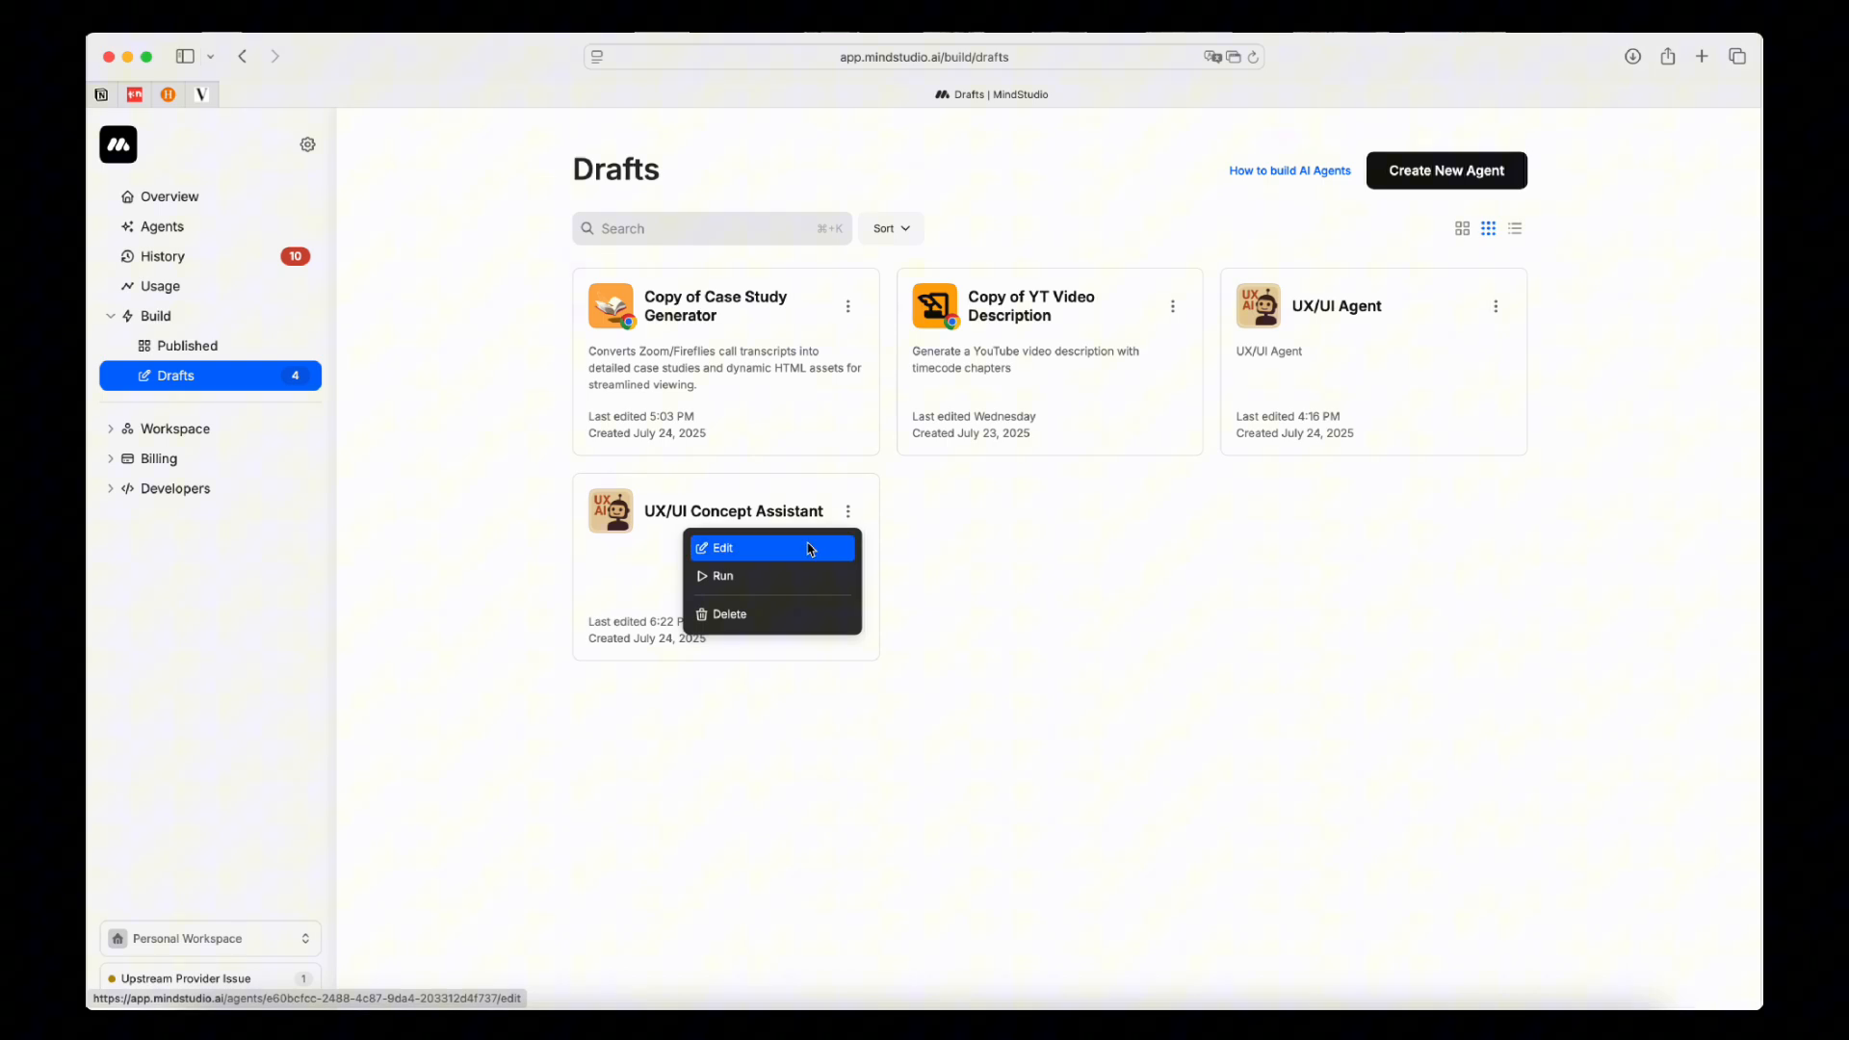
# Step: Run the assistant with title 'PunchTimmer', description 'Boxing App', and Android App type
pyautogui.click(724, 576)
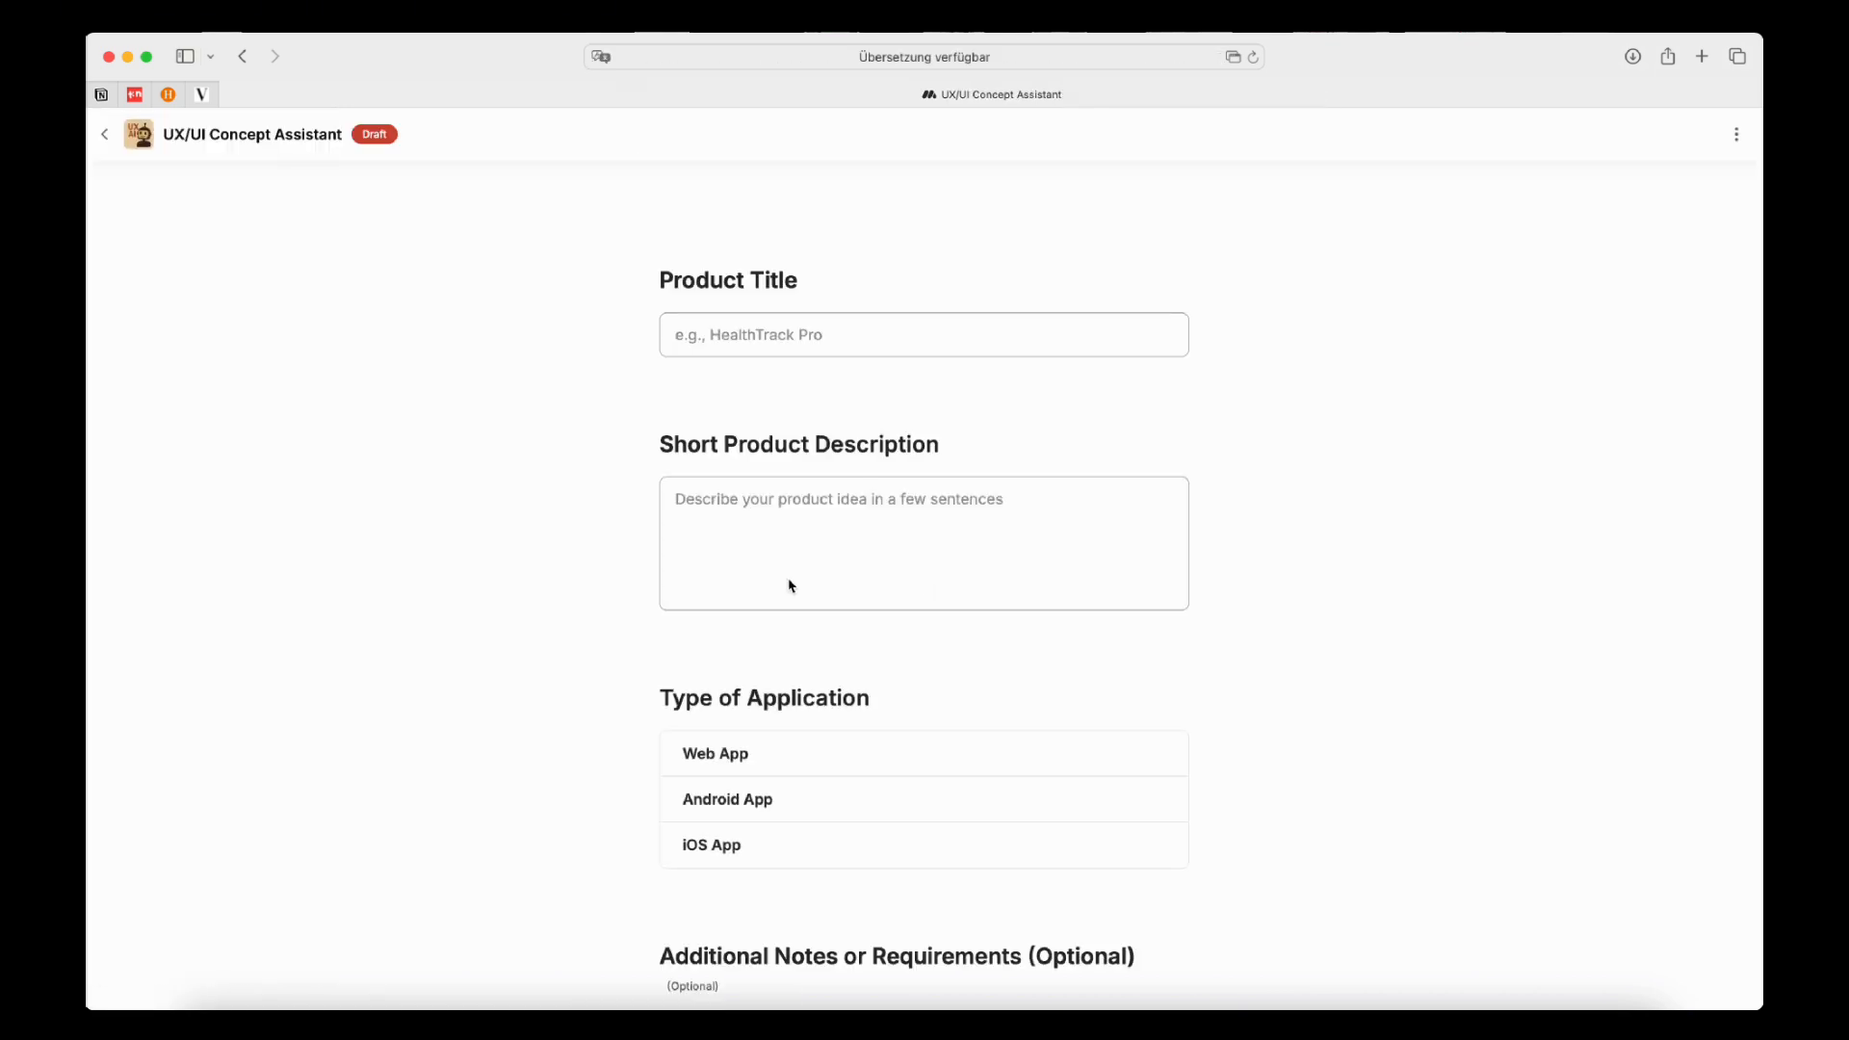
pyautogui.click(923, 335)
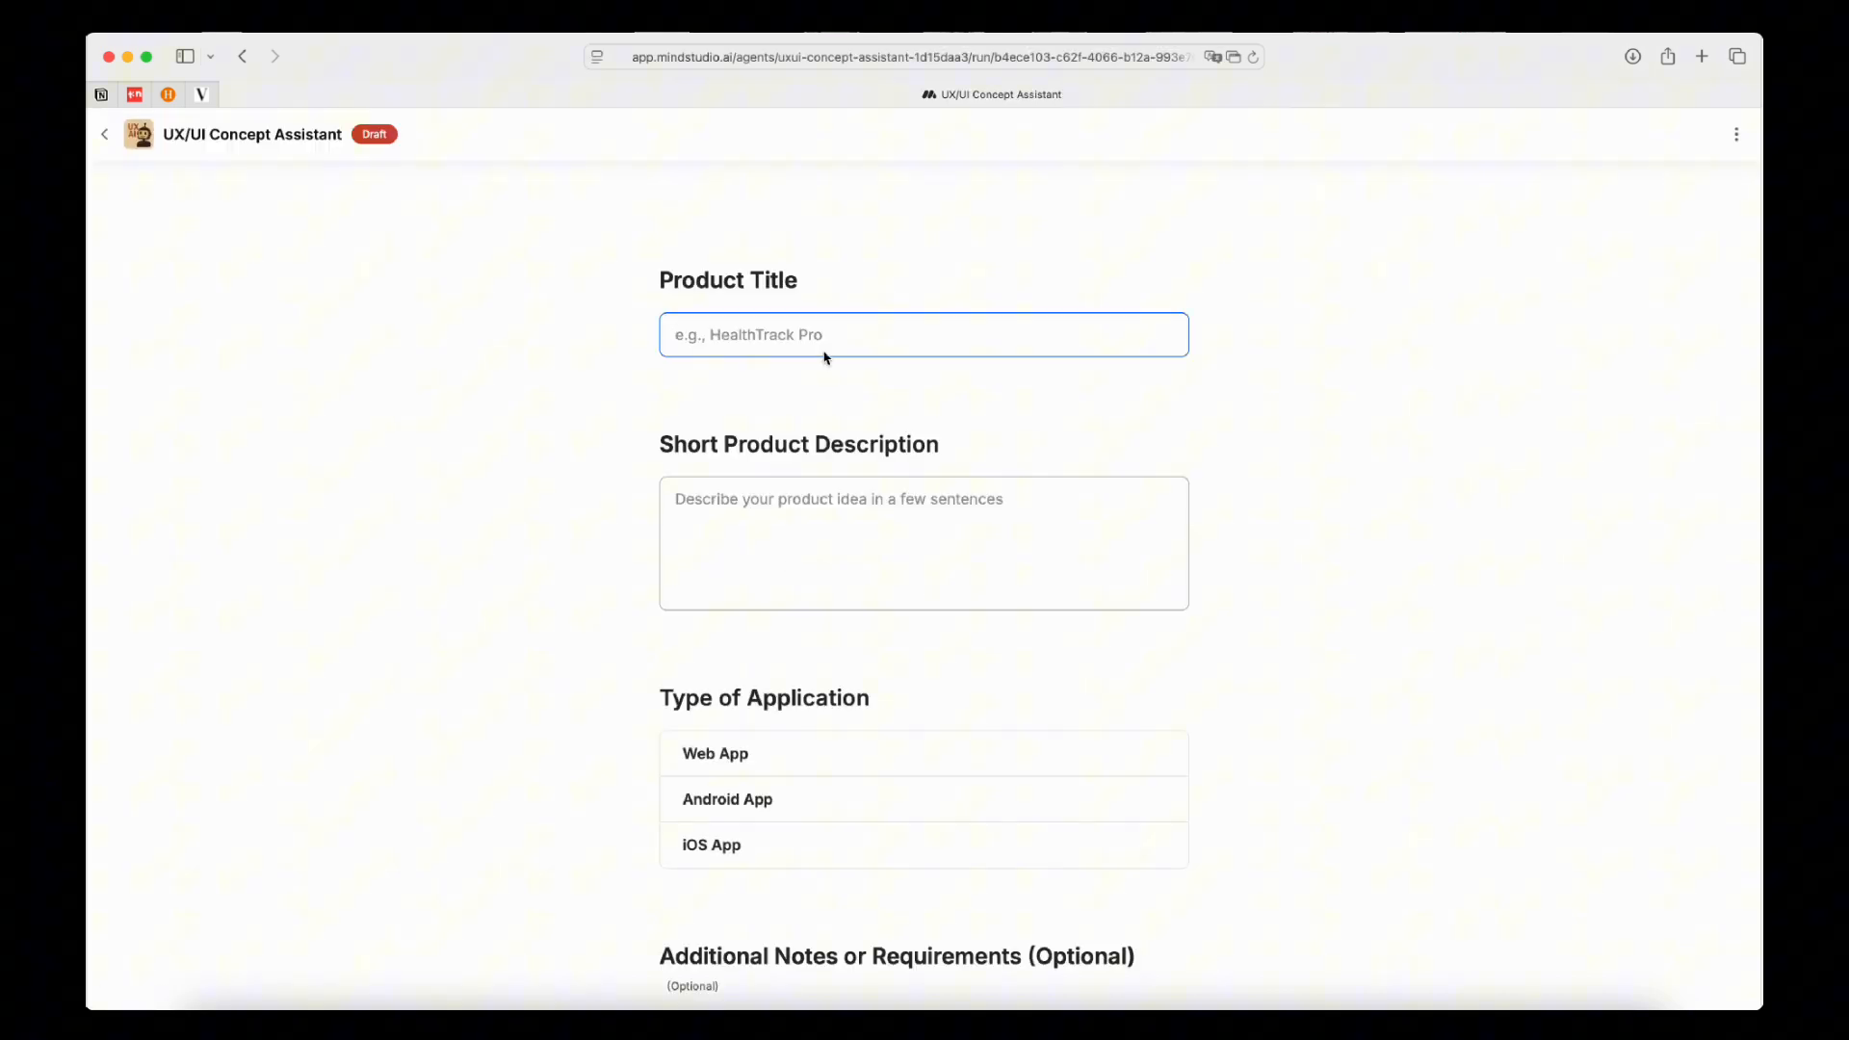
pyautogui.write('Punch')
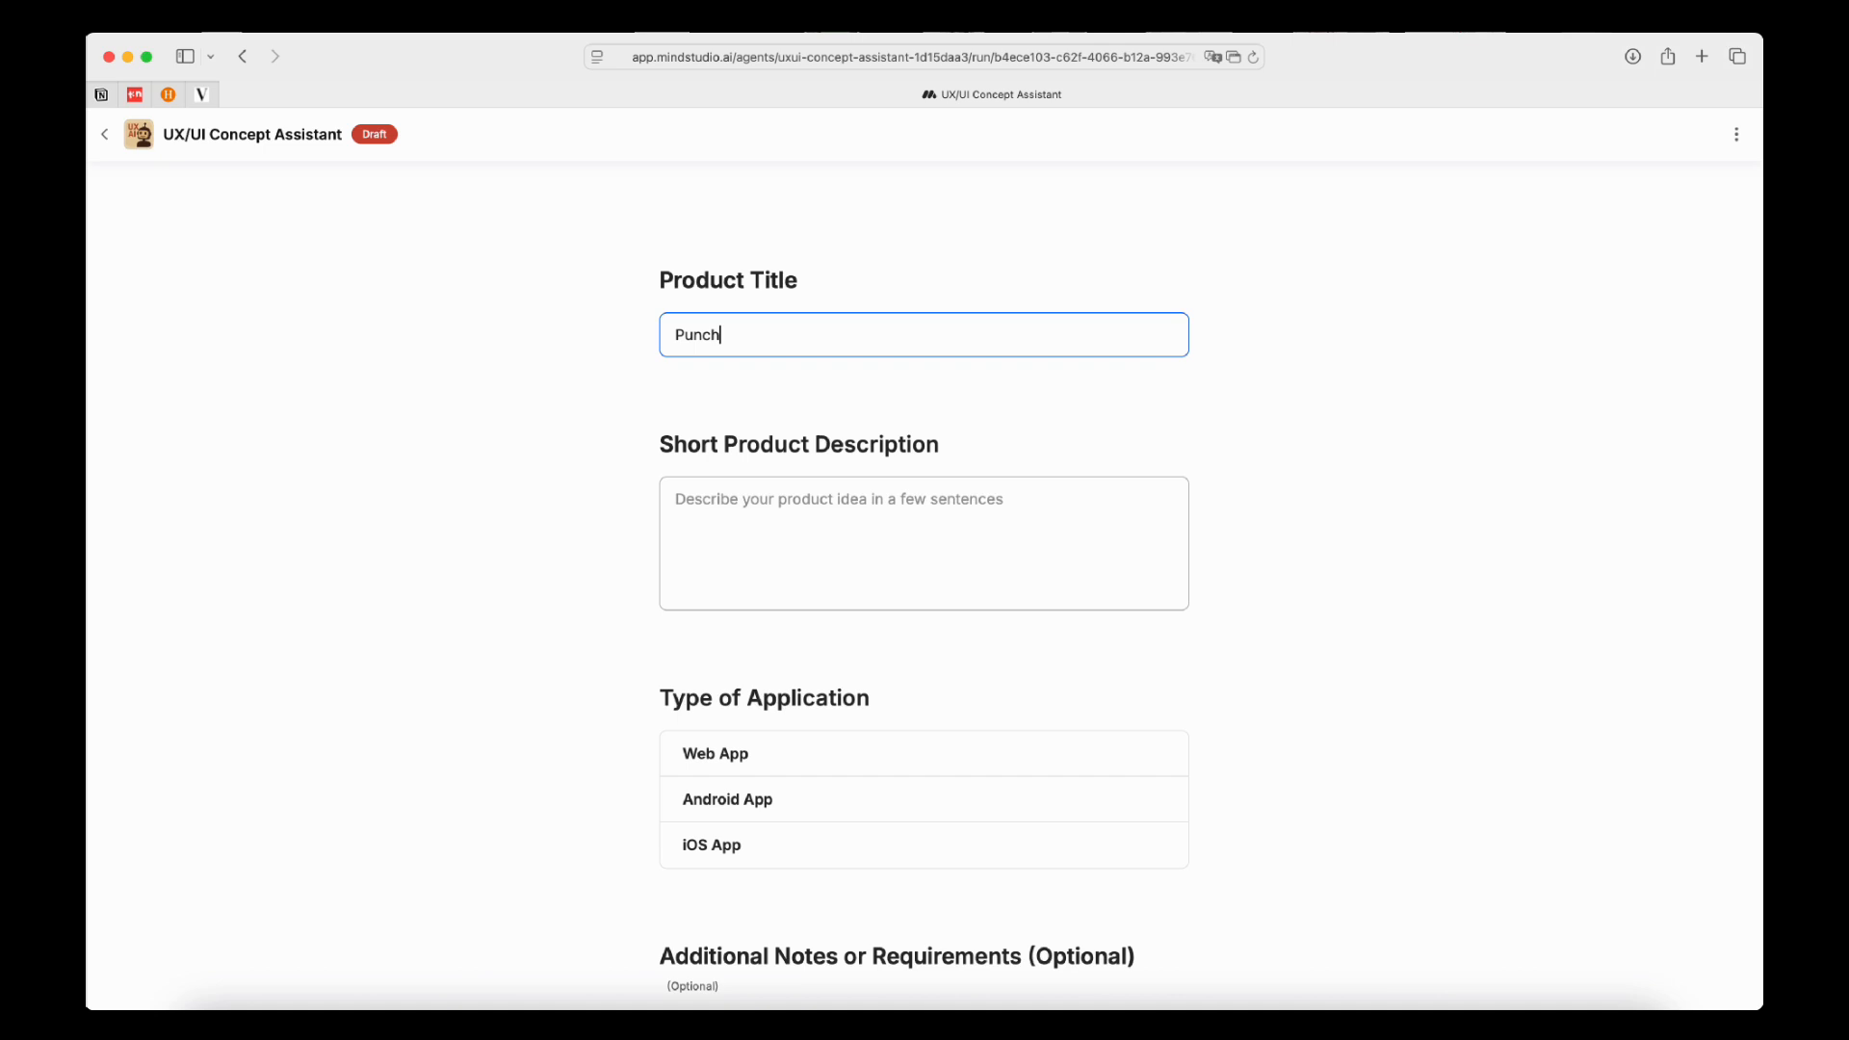
pyautogui.write('Timmer')
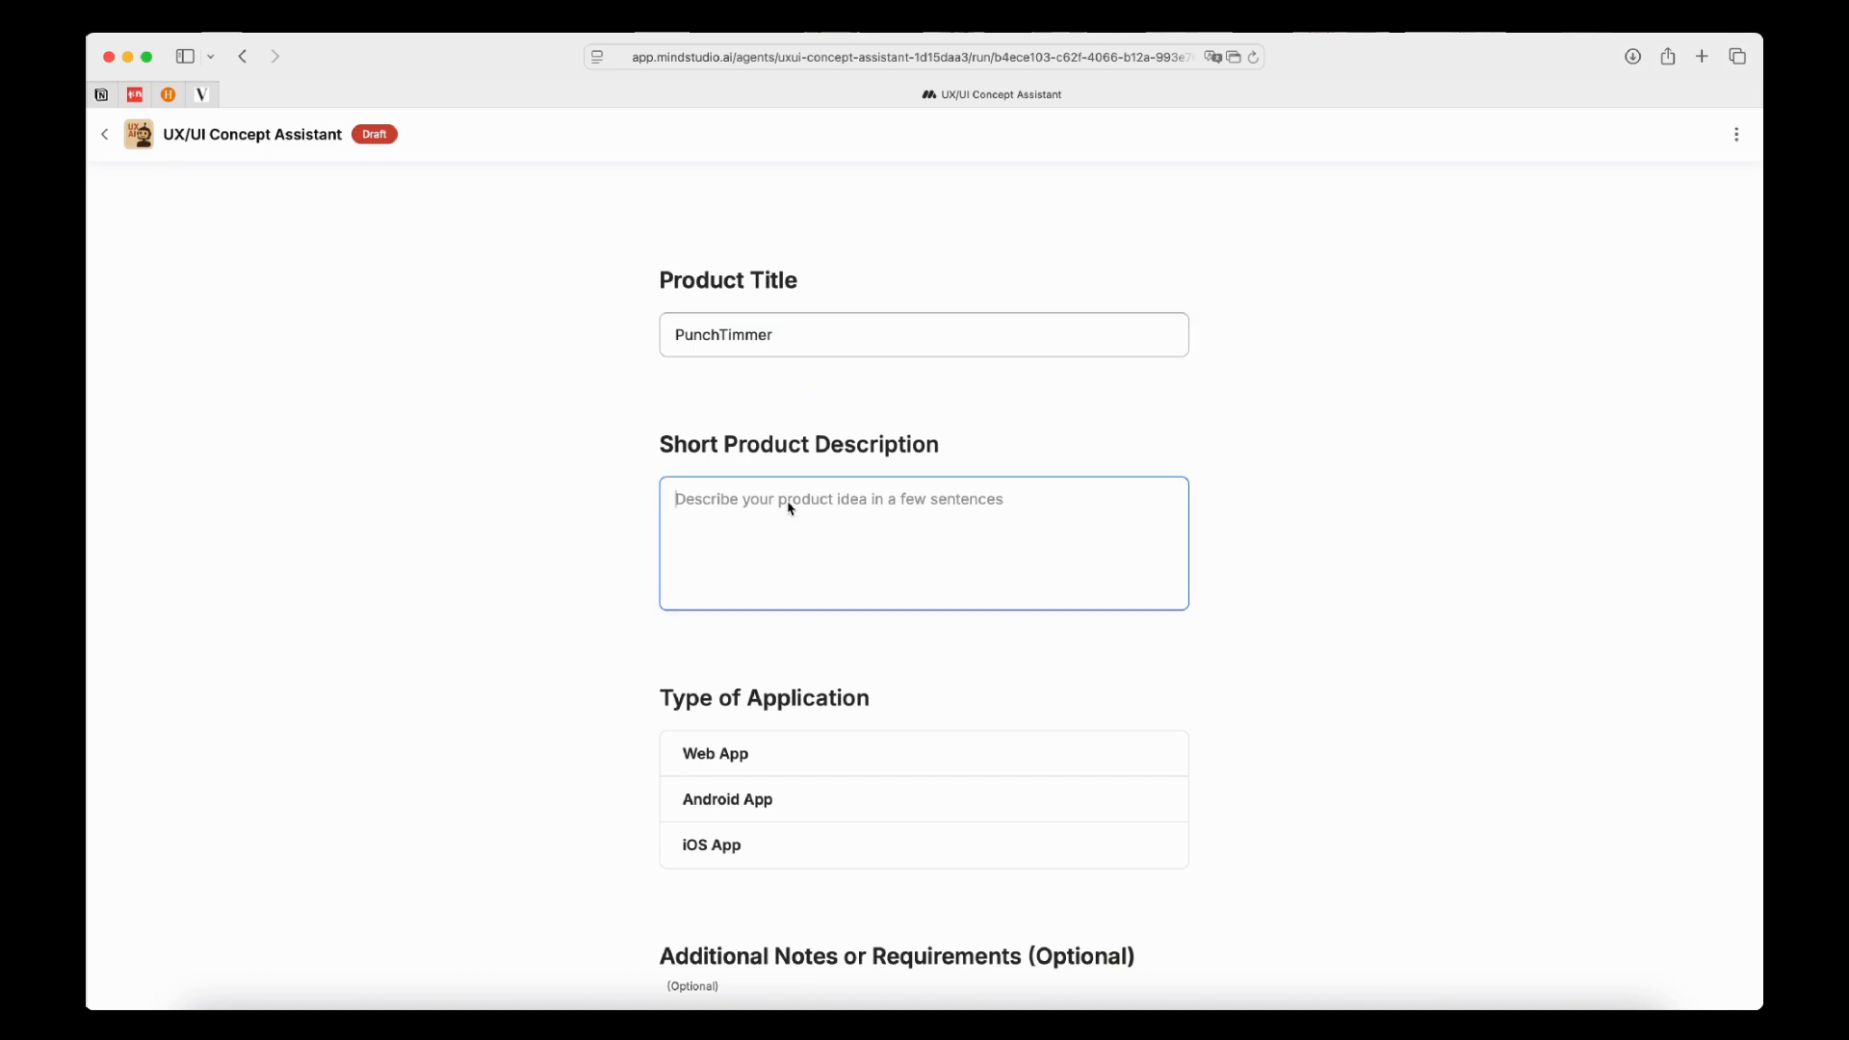
pyautogui.write('Boxing')
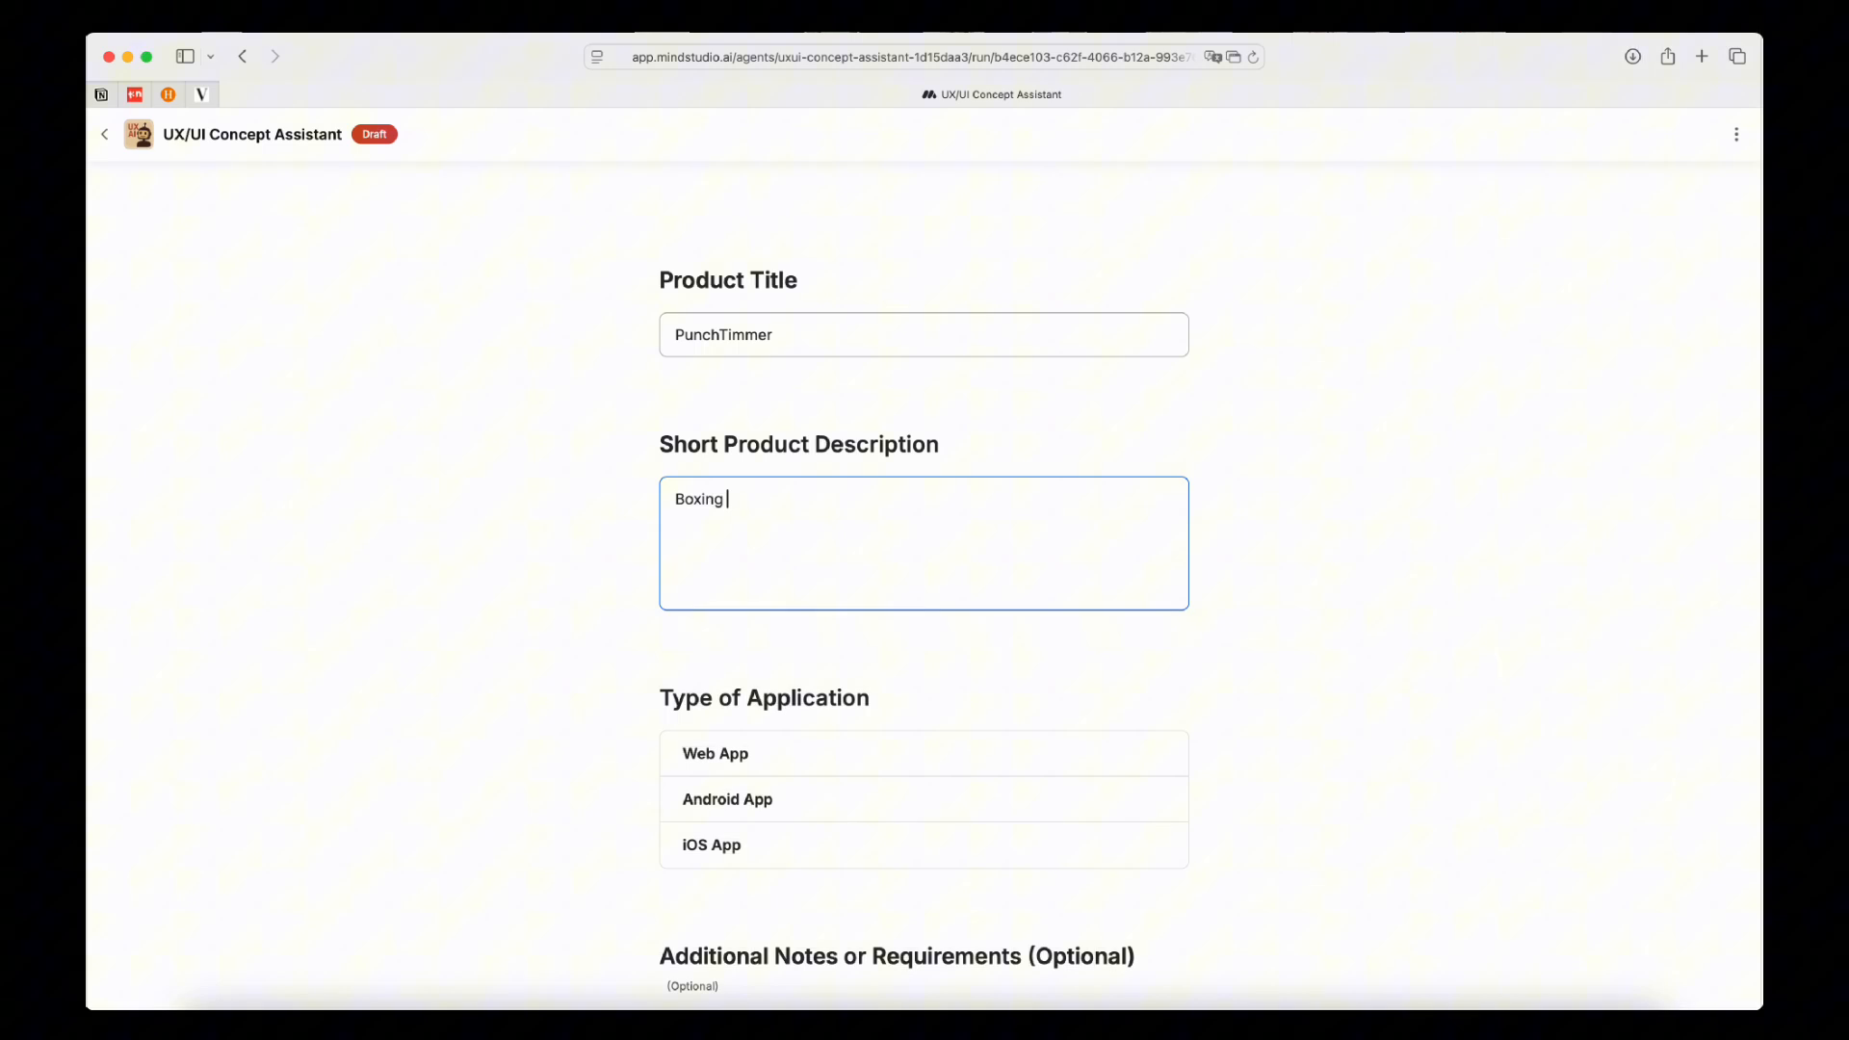
pyautogui.write('App')
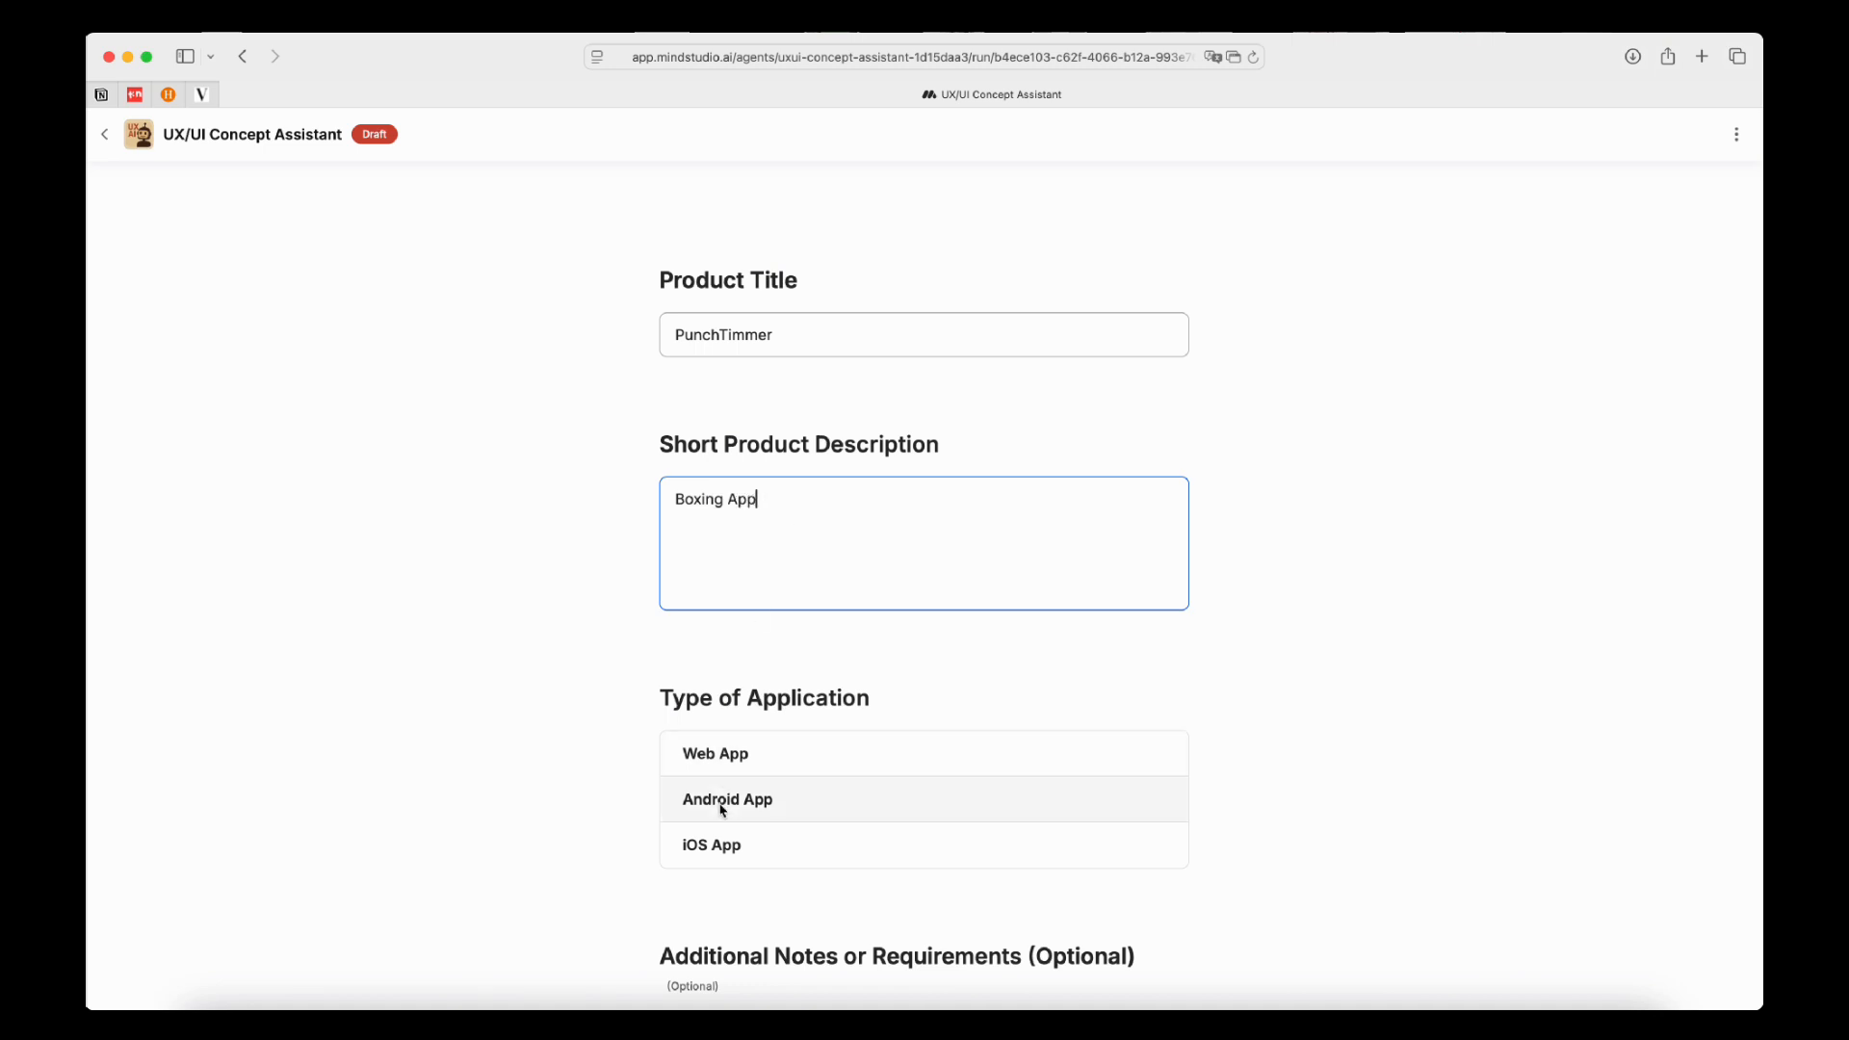
pyautogui.click(728, 799)
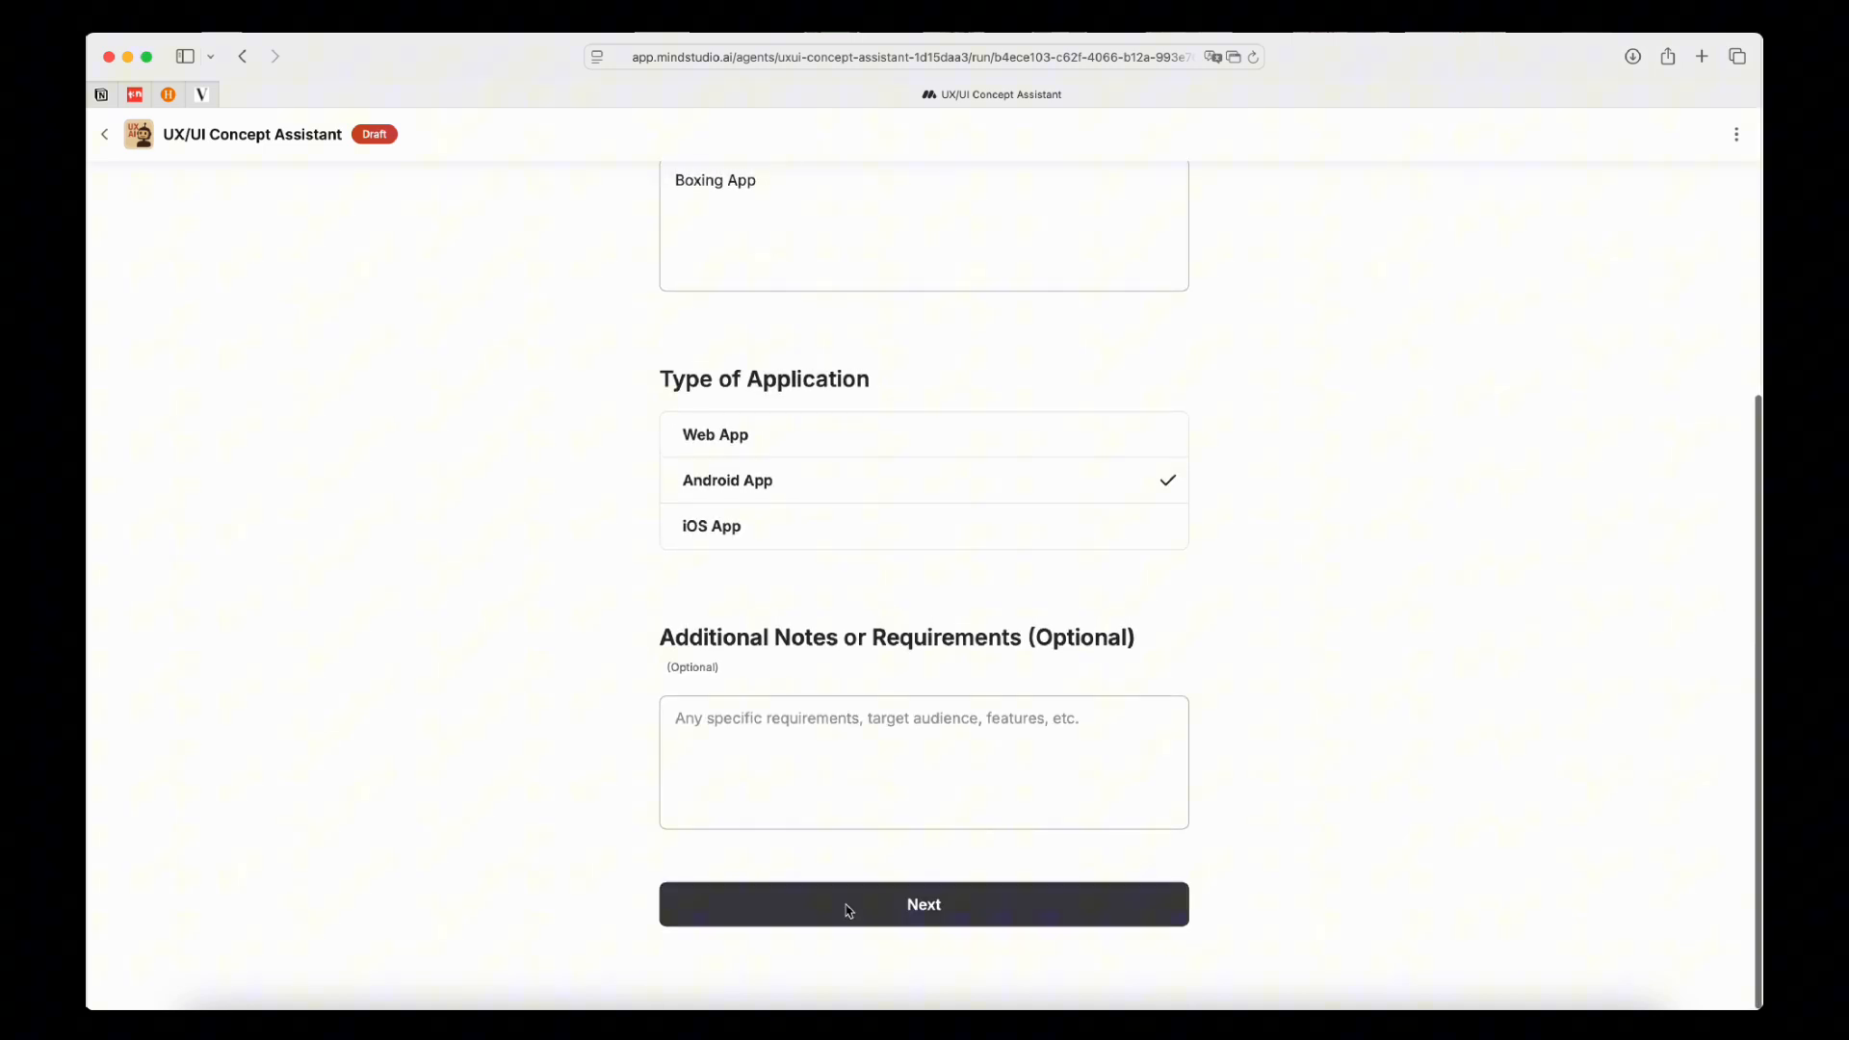
pyautogui.click(923, 905)
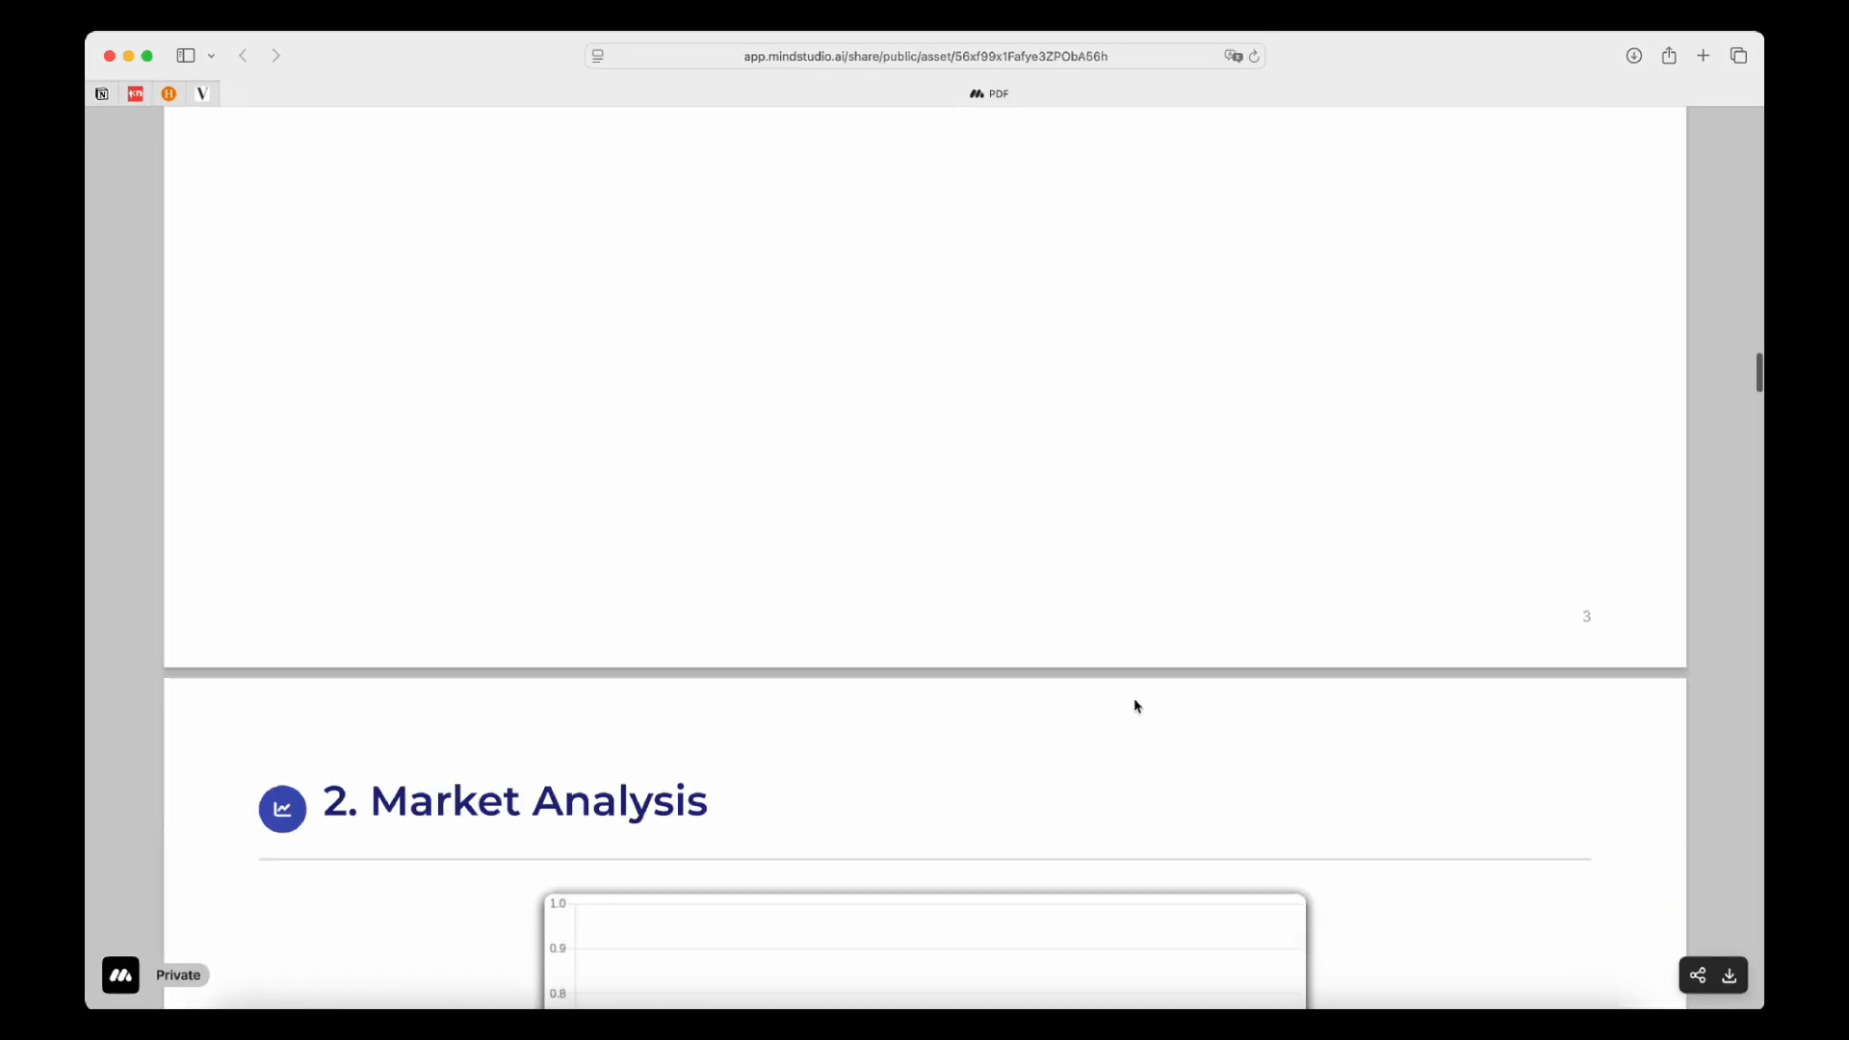
pyautogui.scroll(-3)
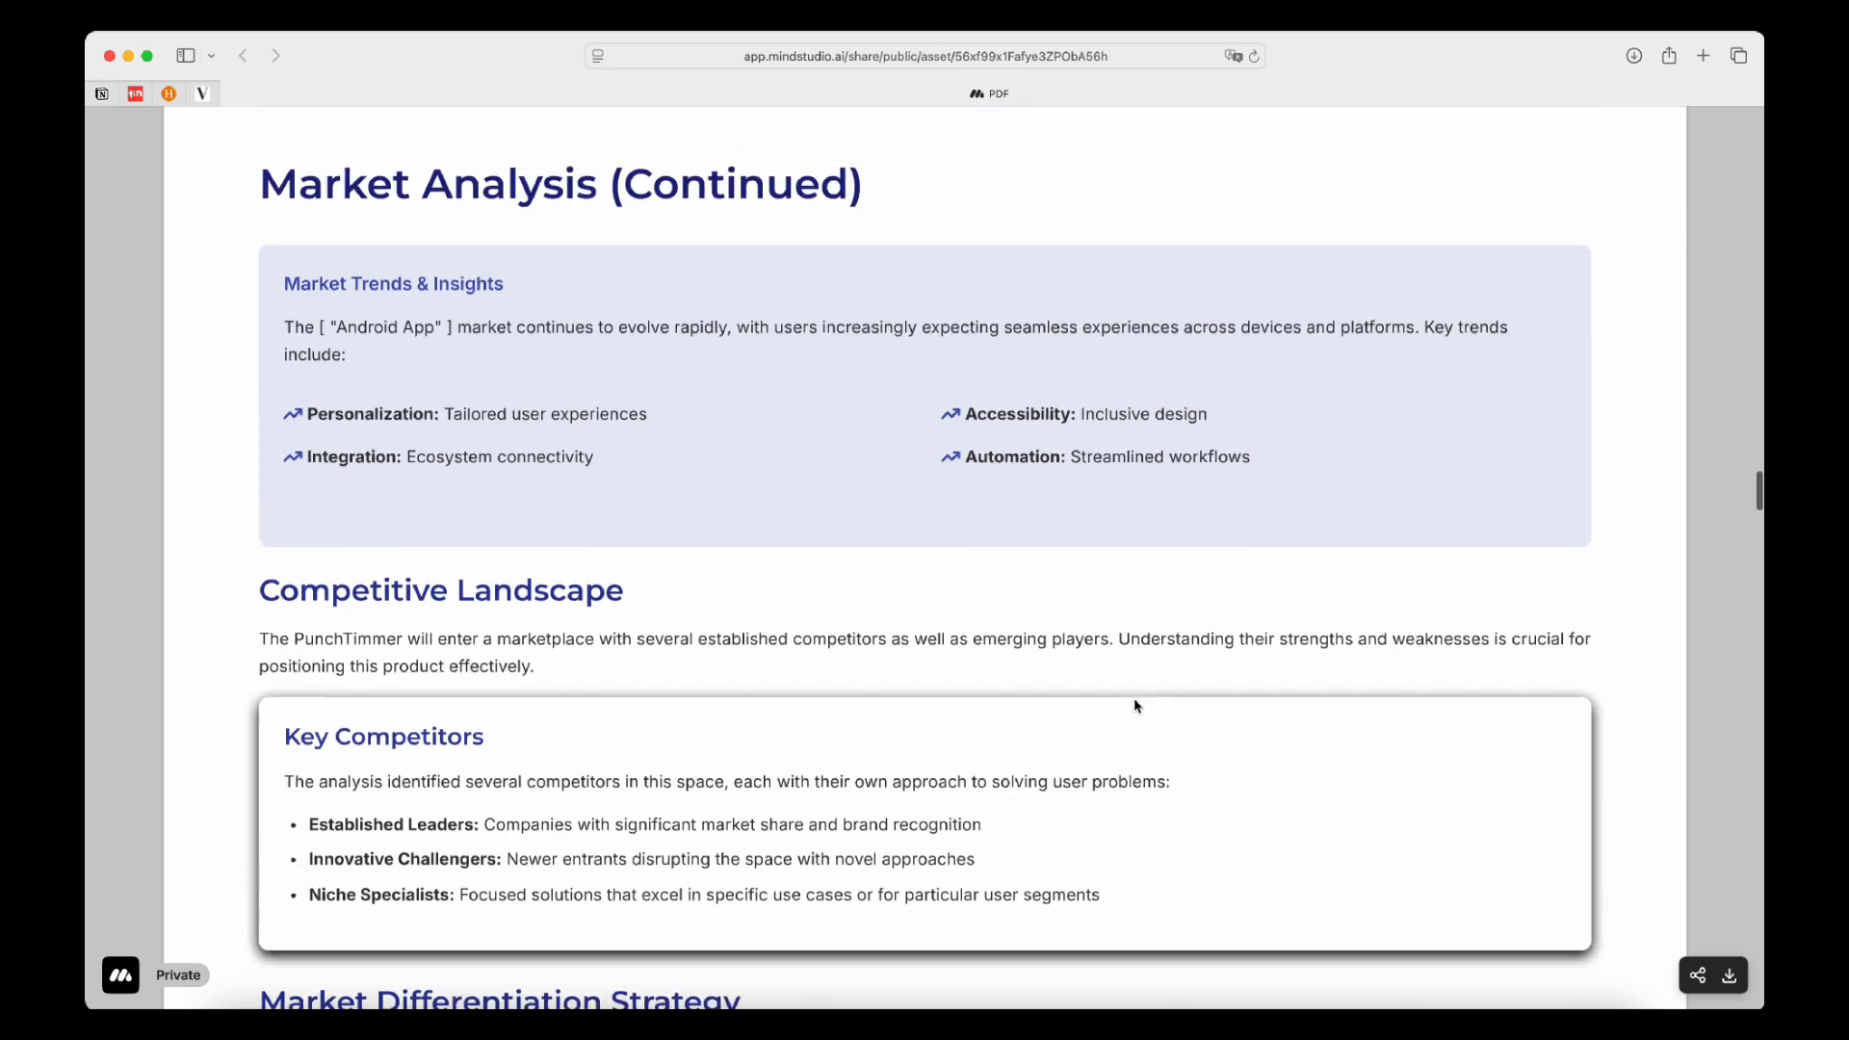
pyautogui.scroll(-3)
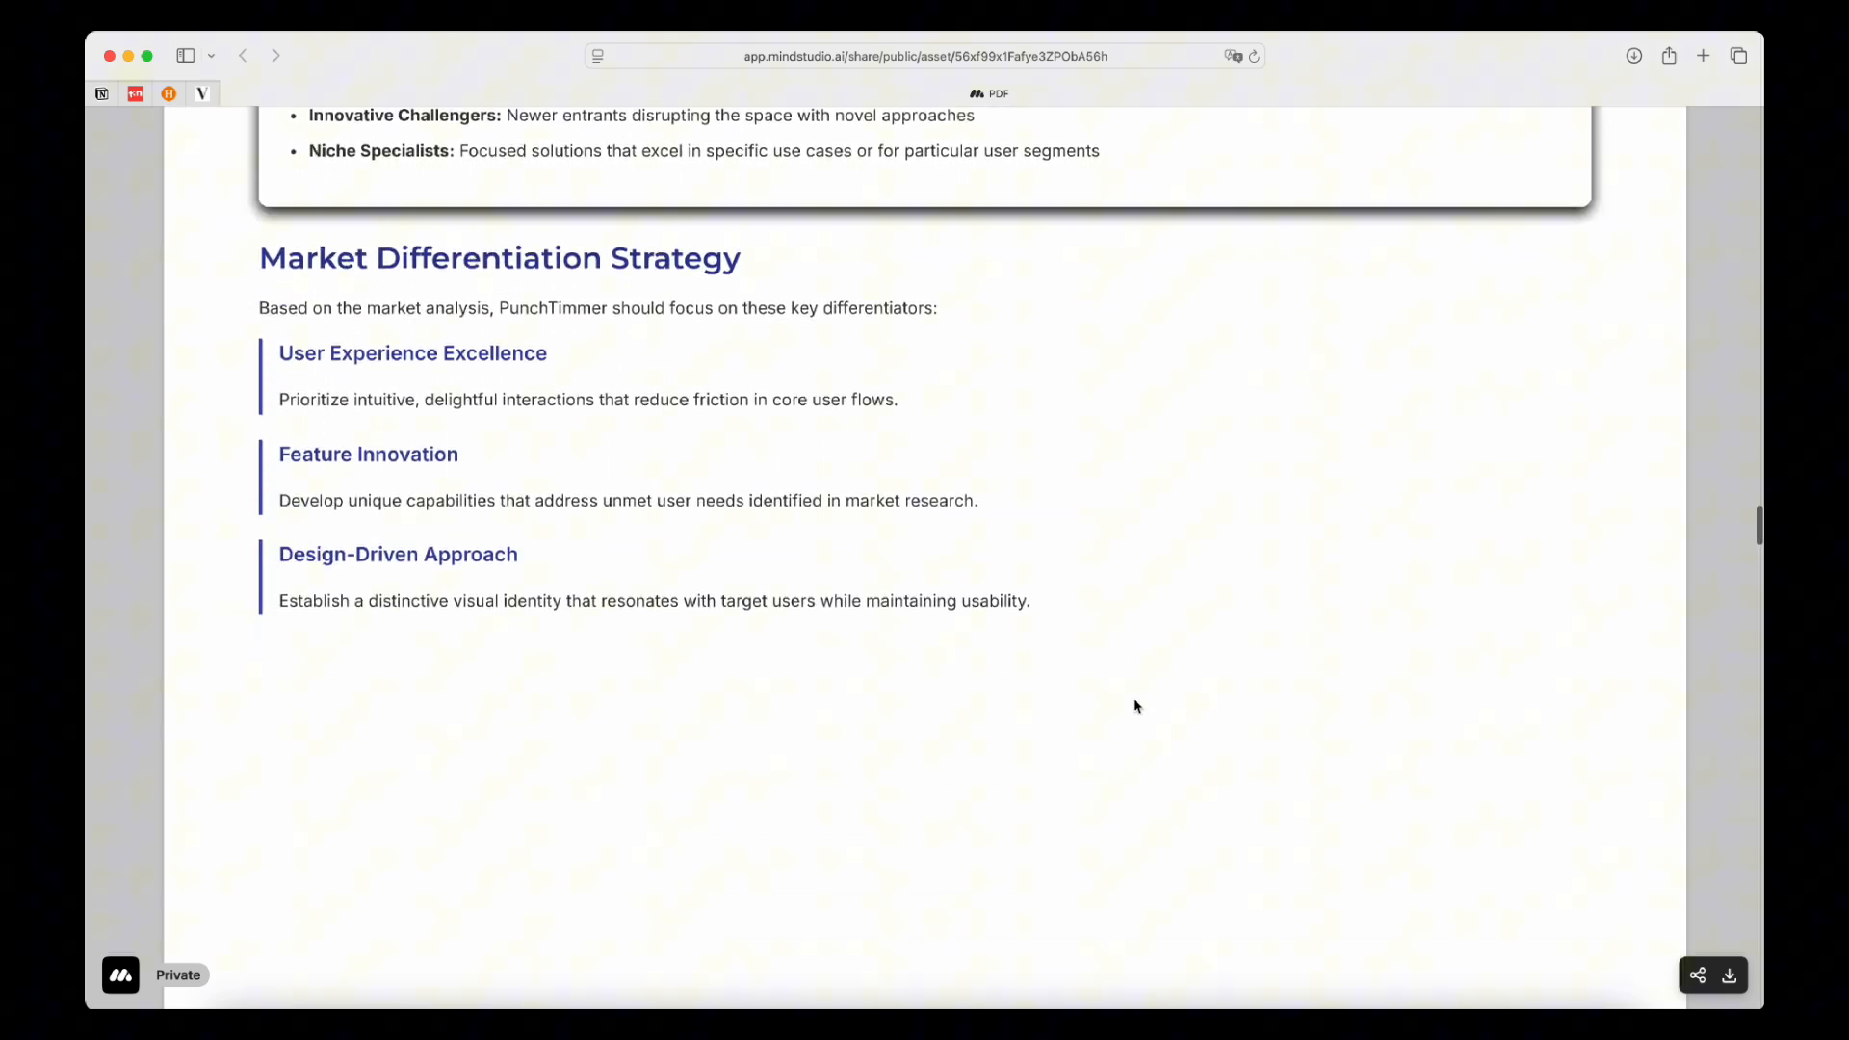
pyautogui.scroll(-3)
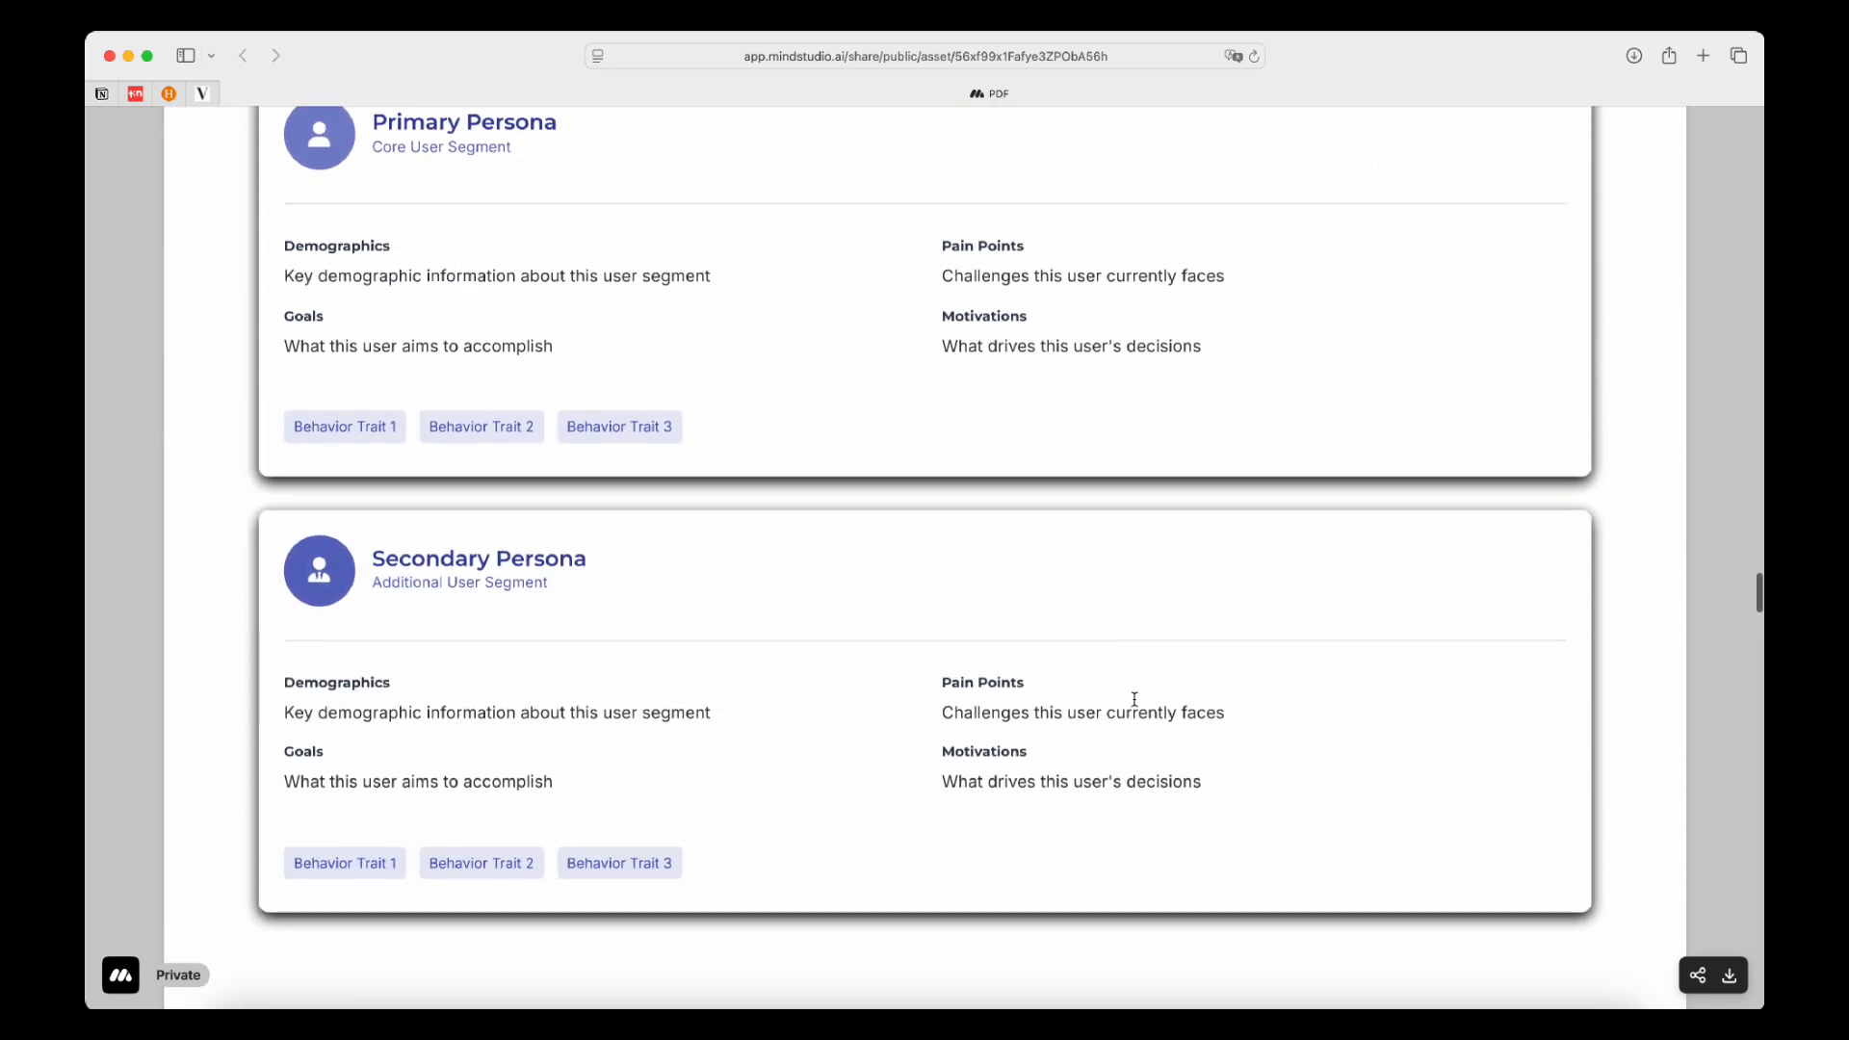
pyautogui.scroll(-3)
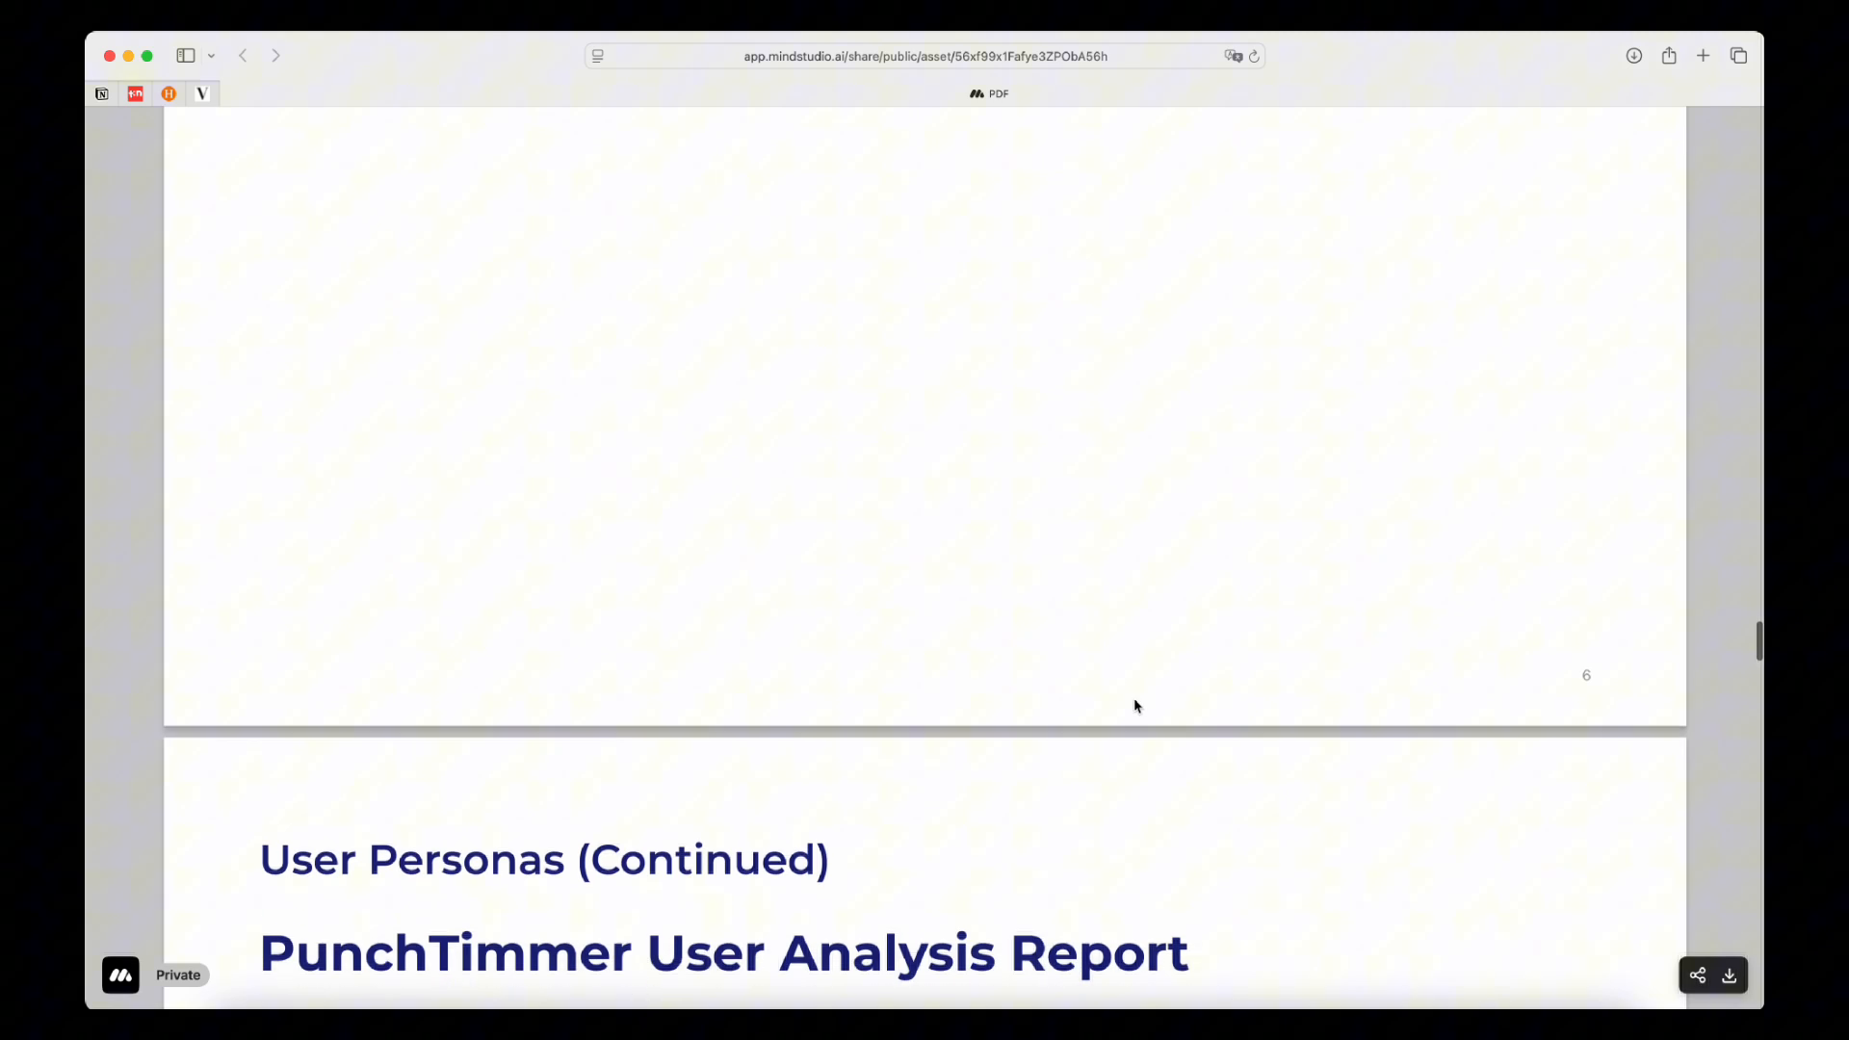
pyautogui.scroll(-3)
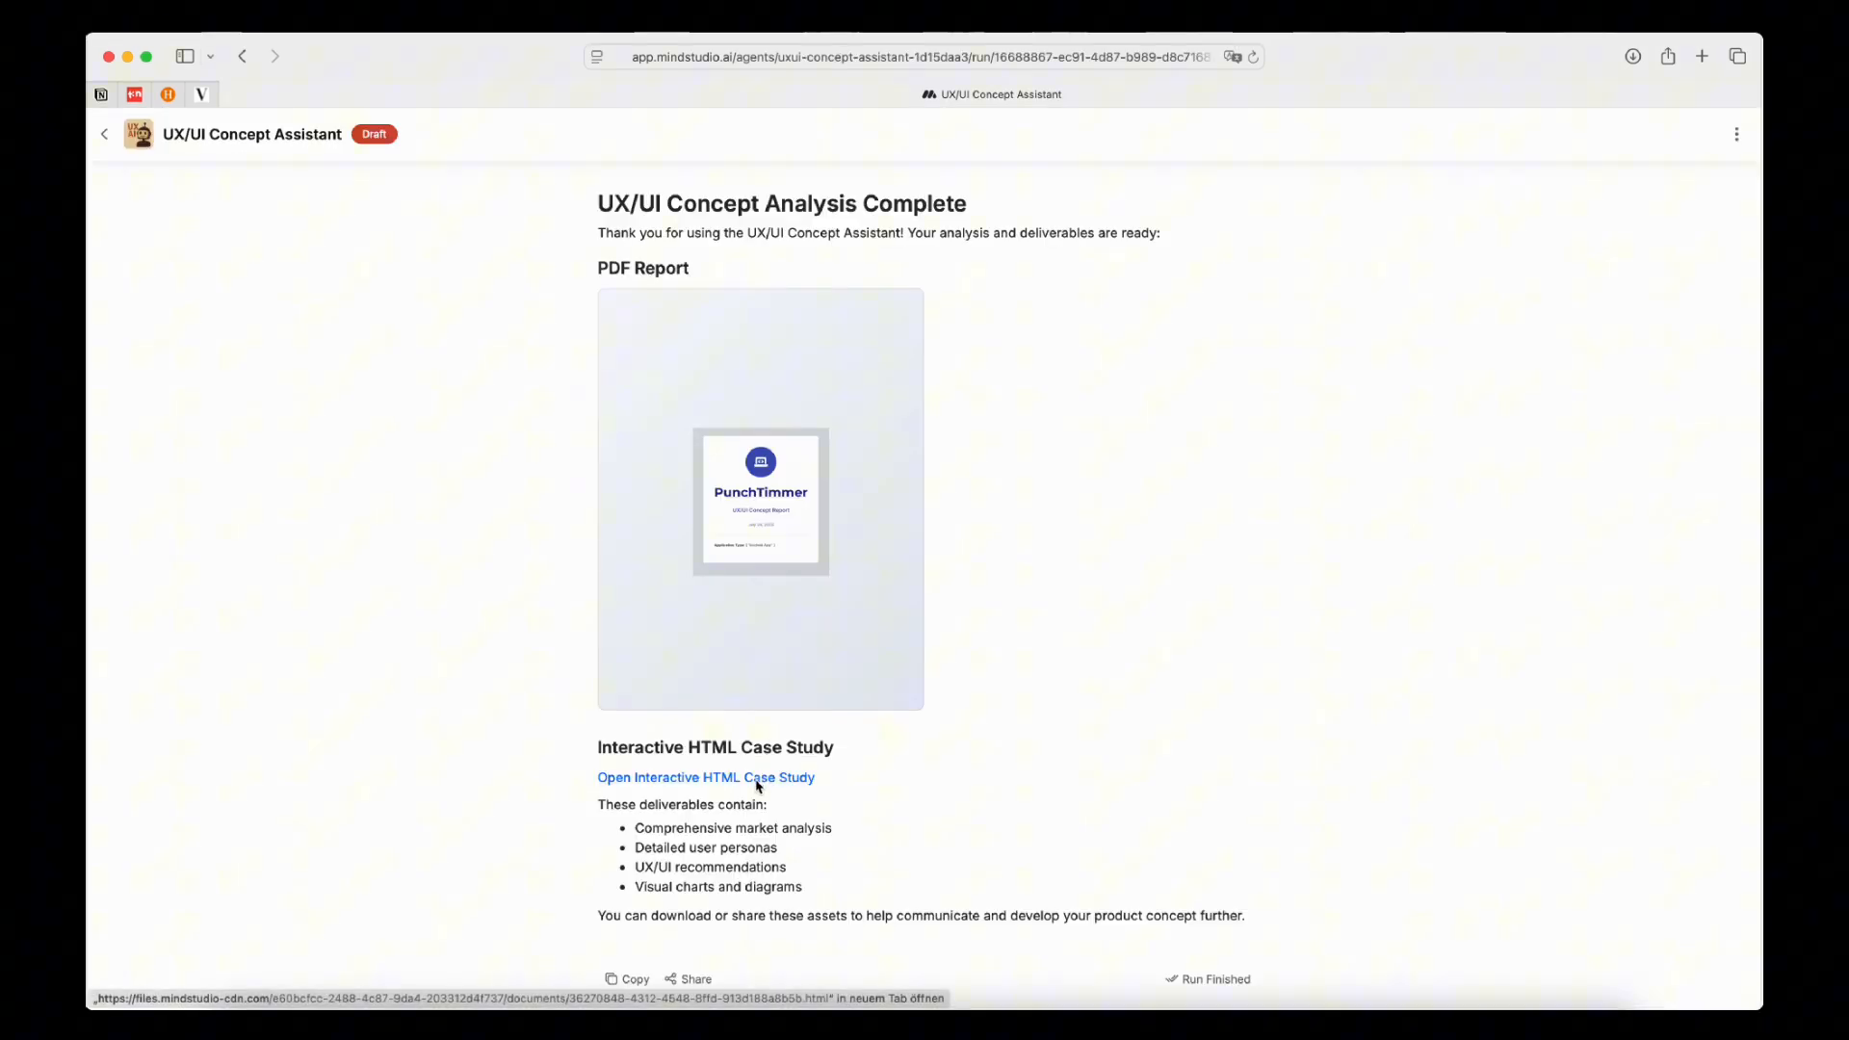
# Step: Open the Interactive HTML Case Study and scroll through its Market Analysis tab
pyautogui.click(706, 777)
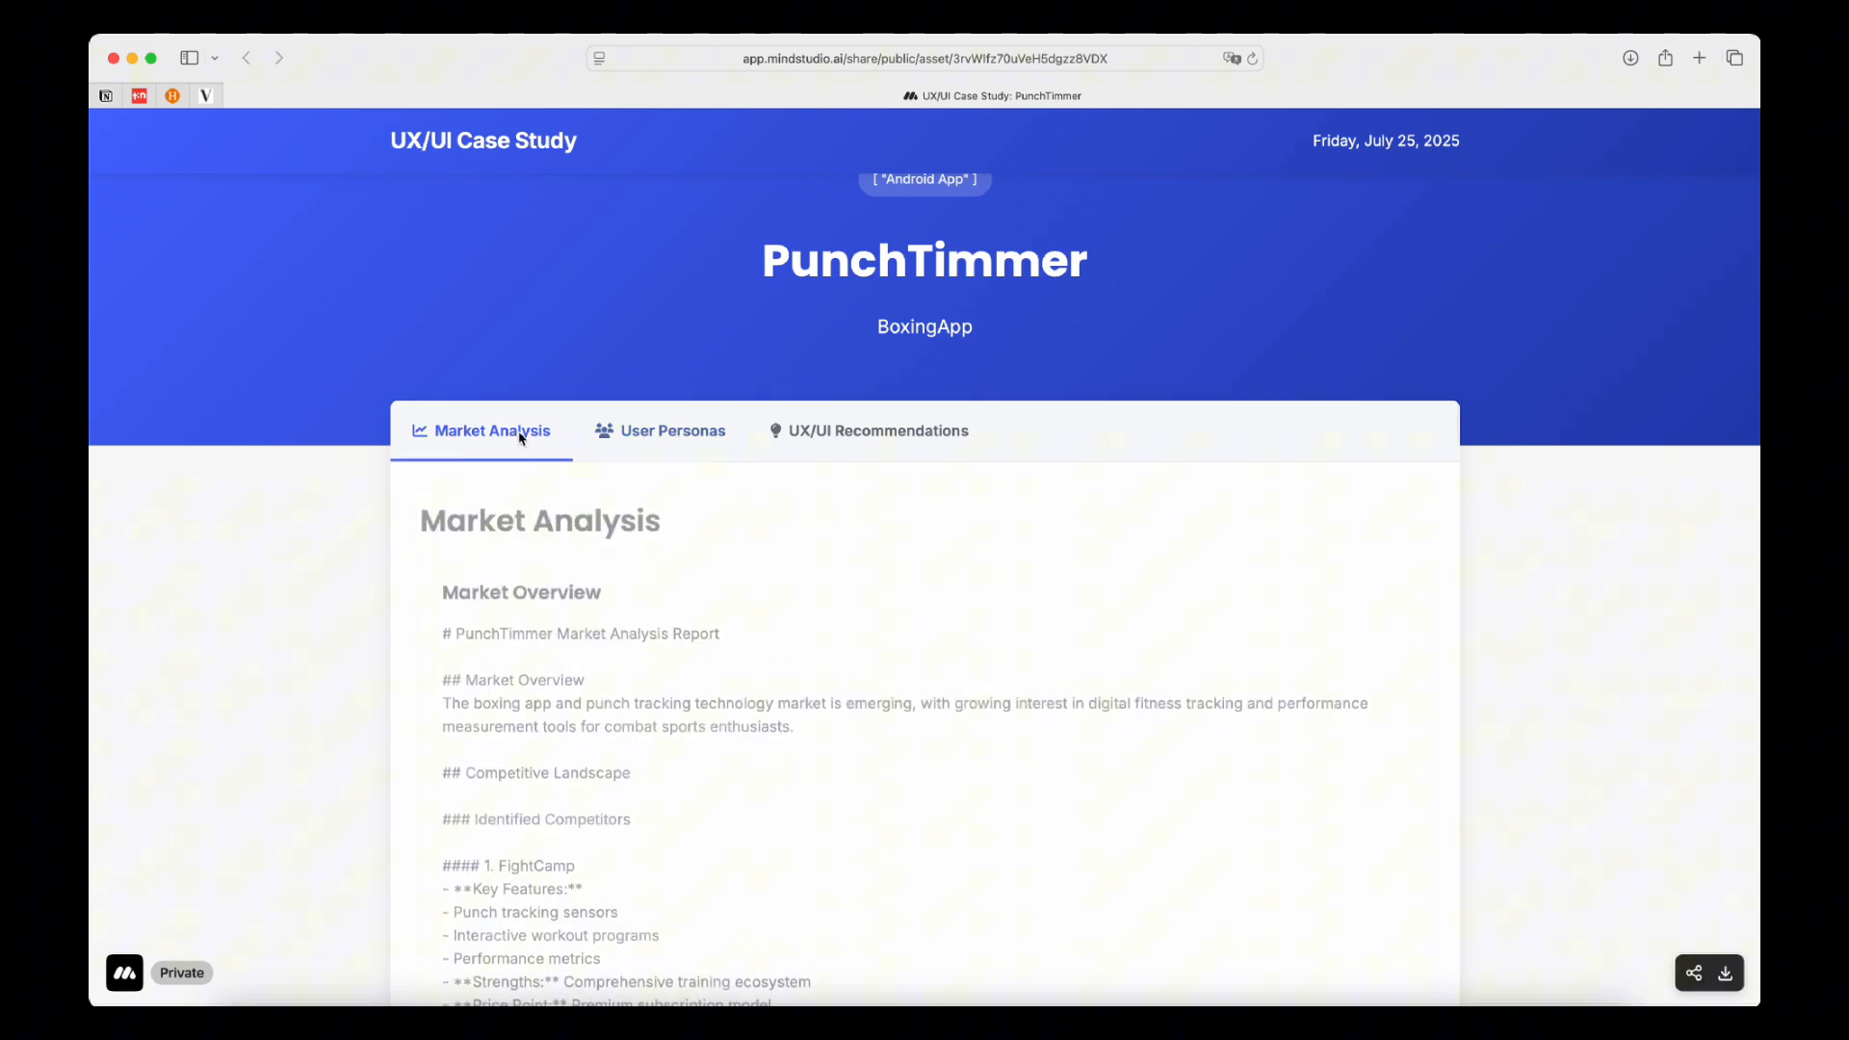
pyautogui.scroll(-3)
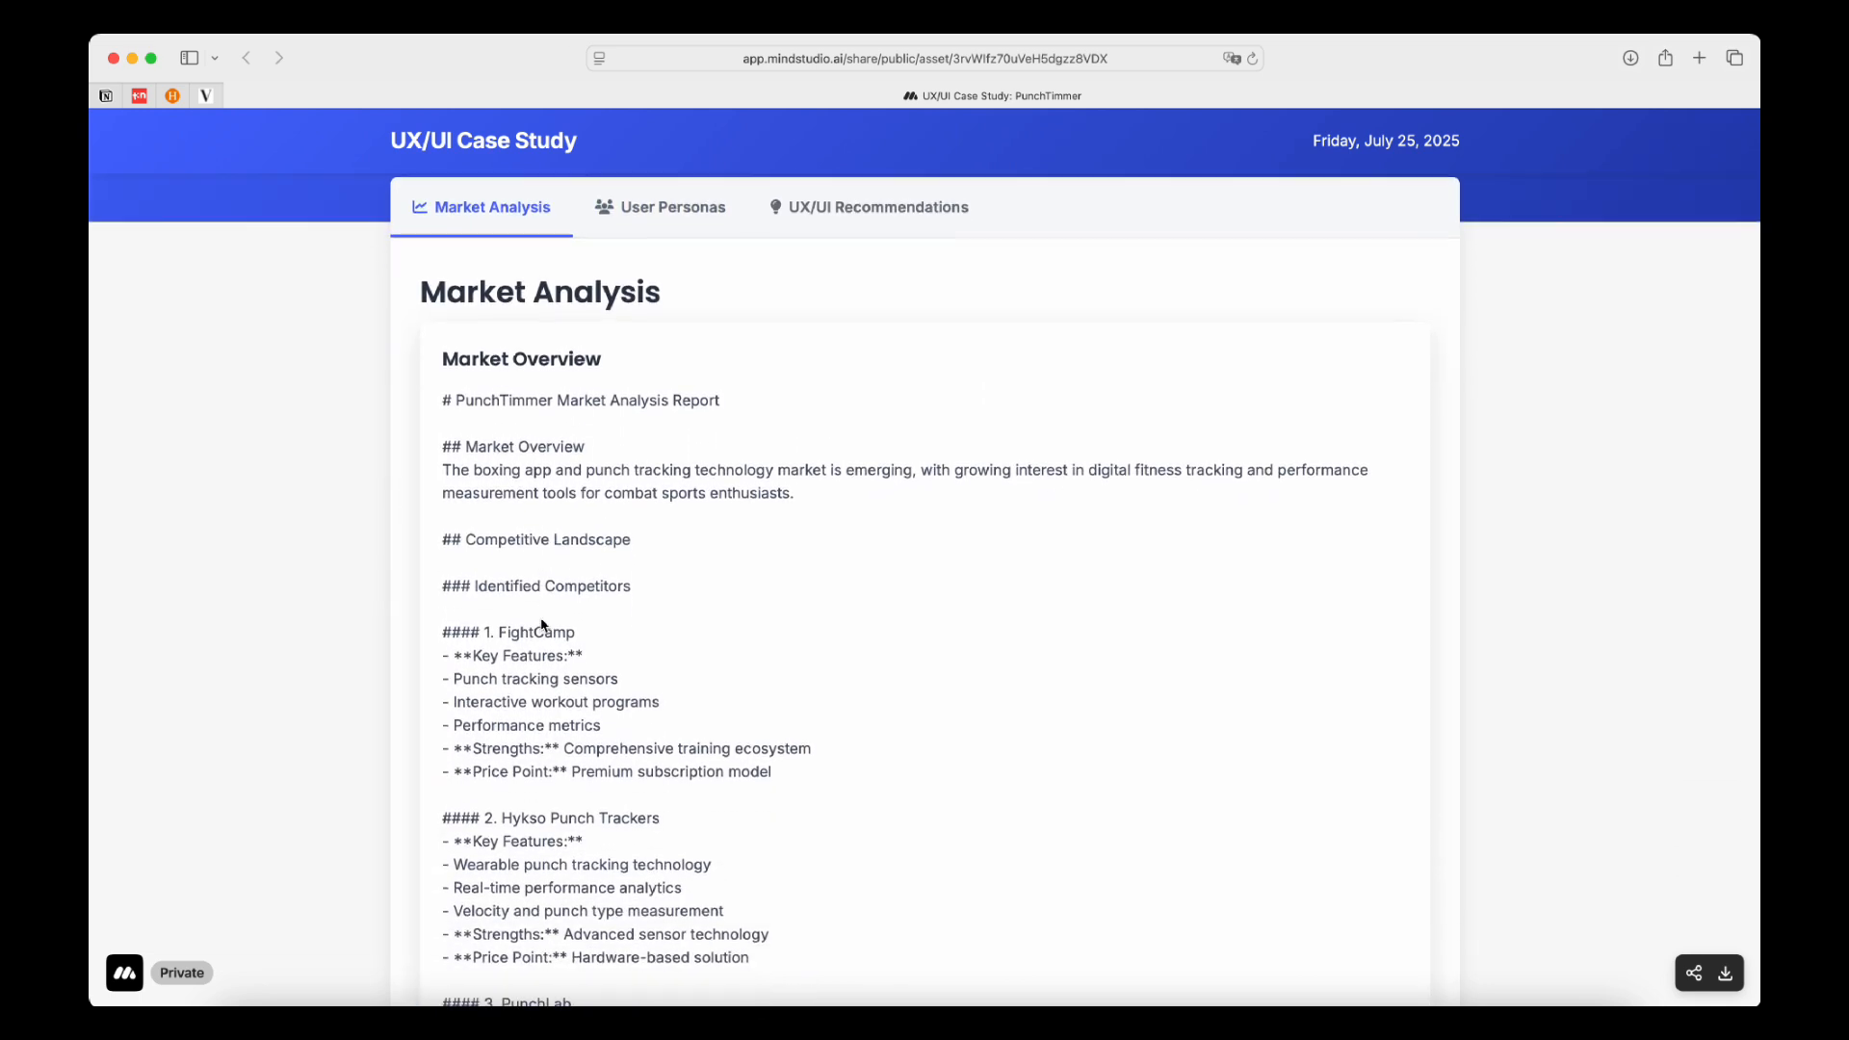
pyautogui.scroll(-3)
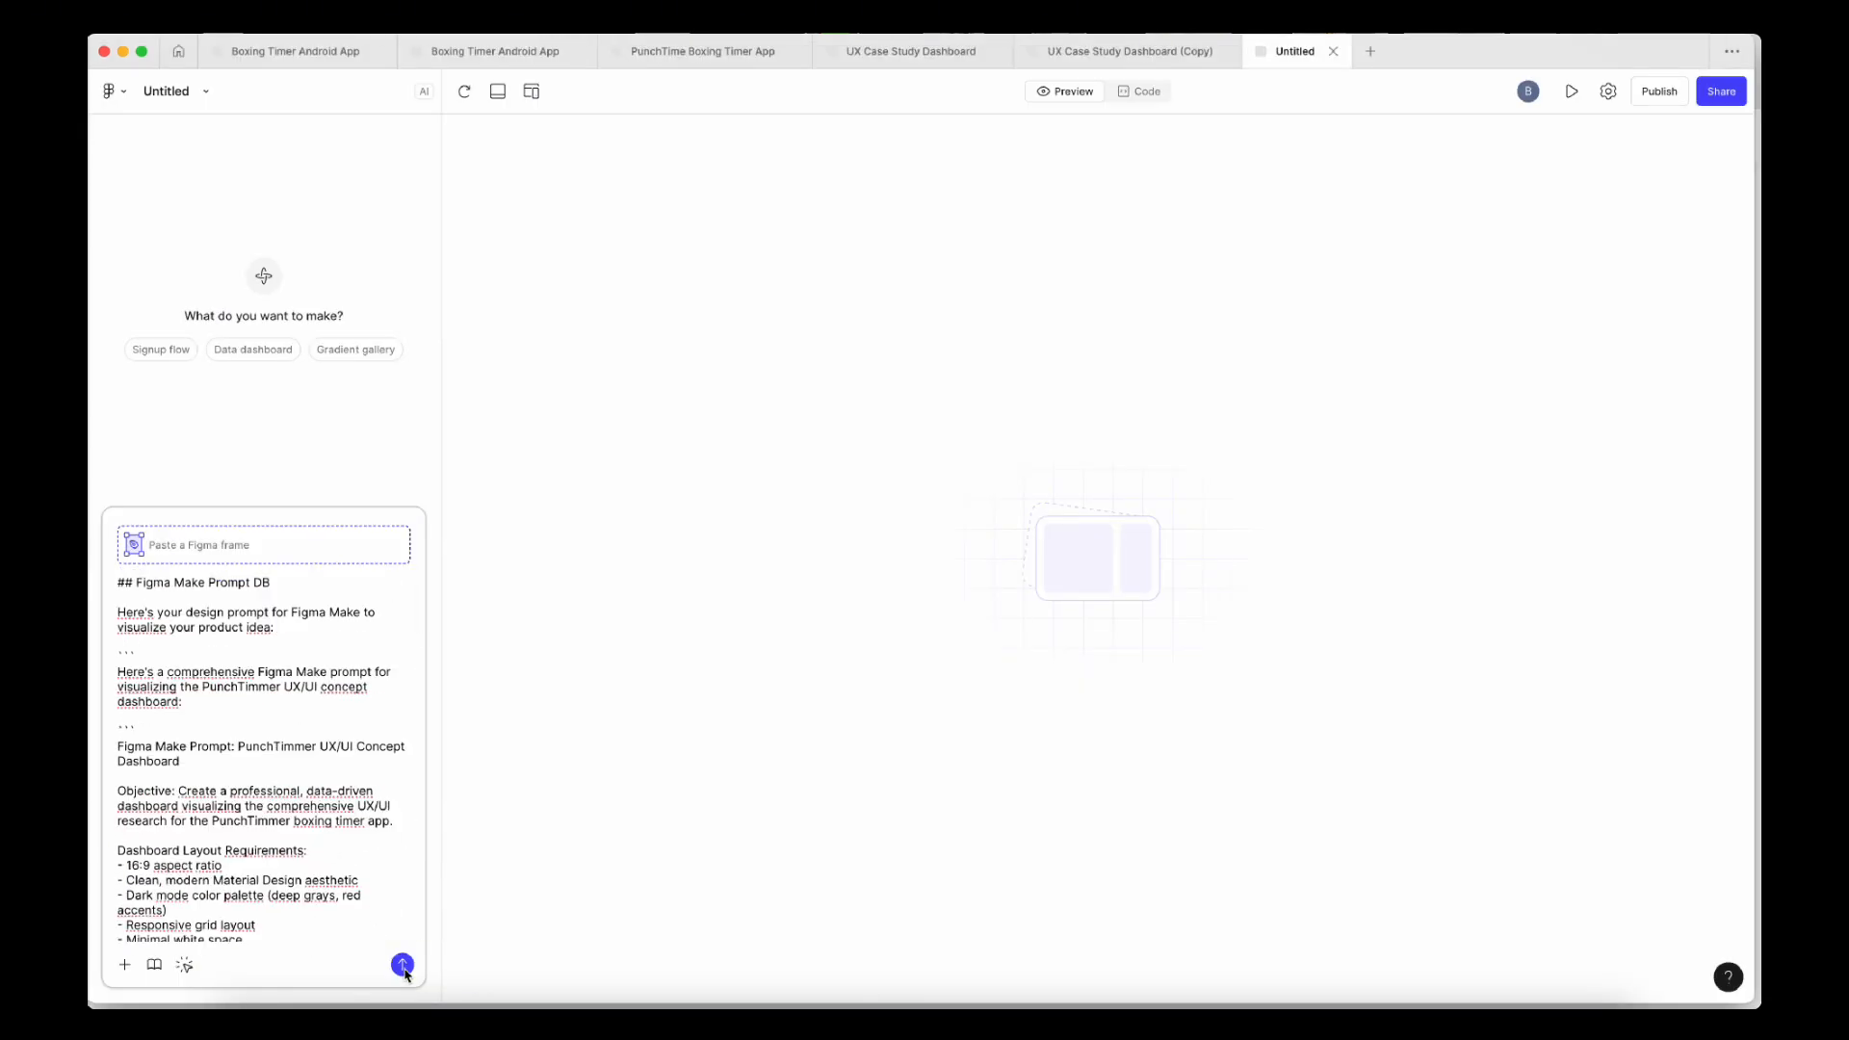
pyautogui.moveTo(260, 707)
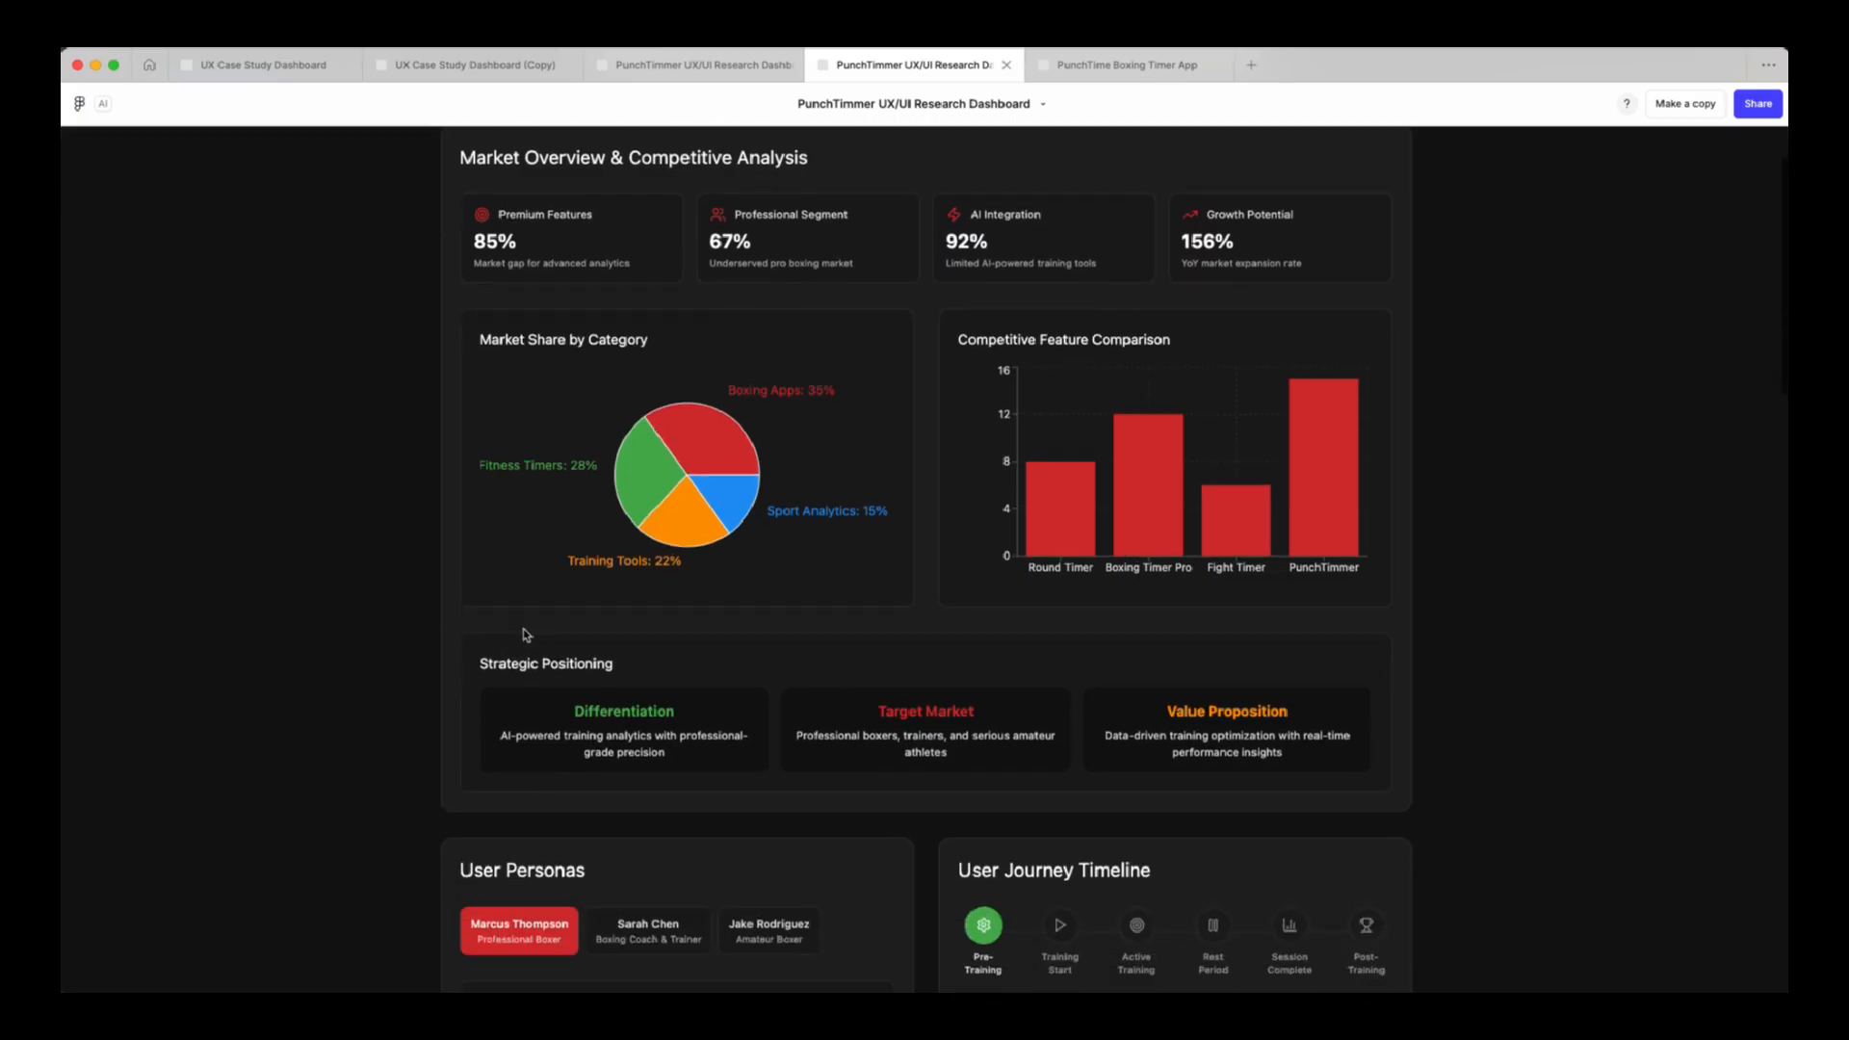
pyautogui.scroll(-3)
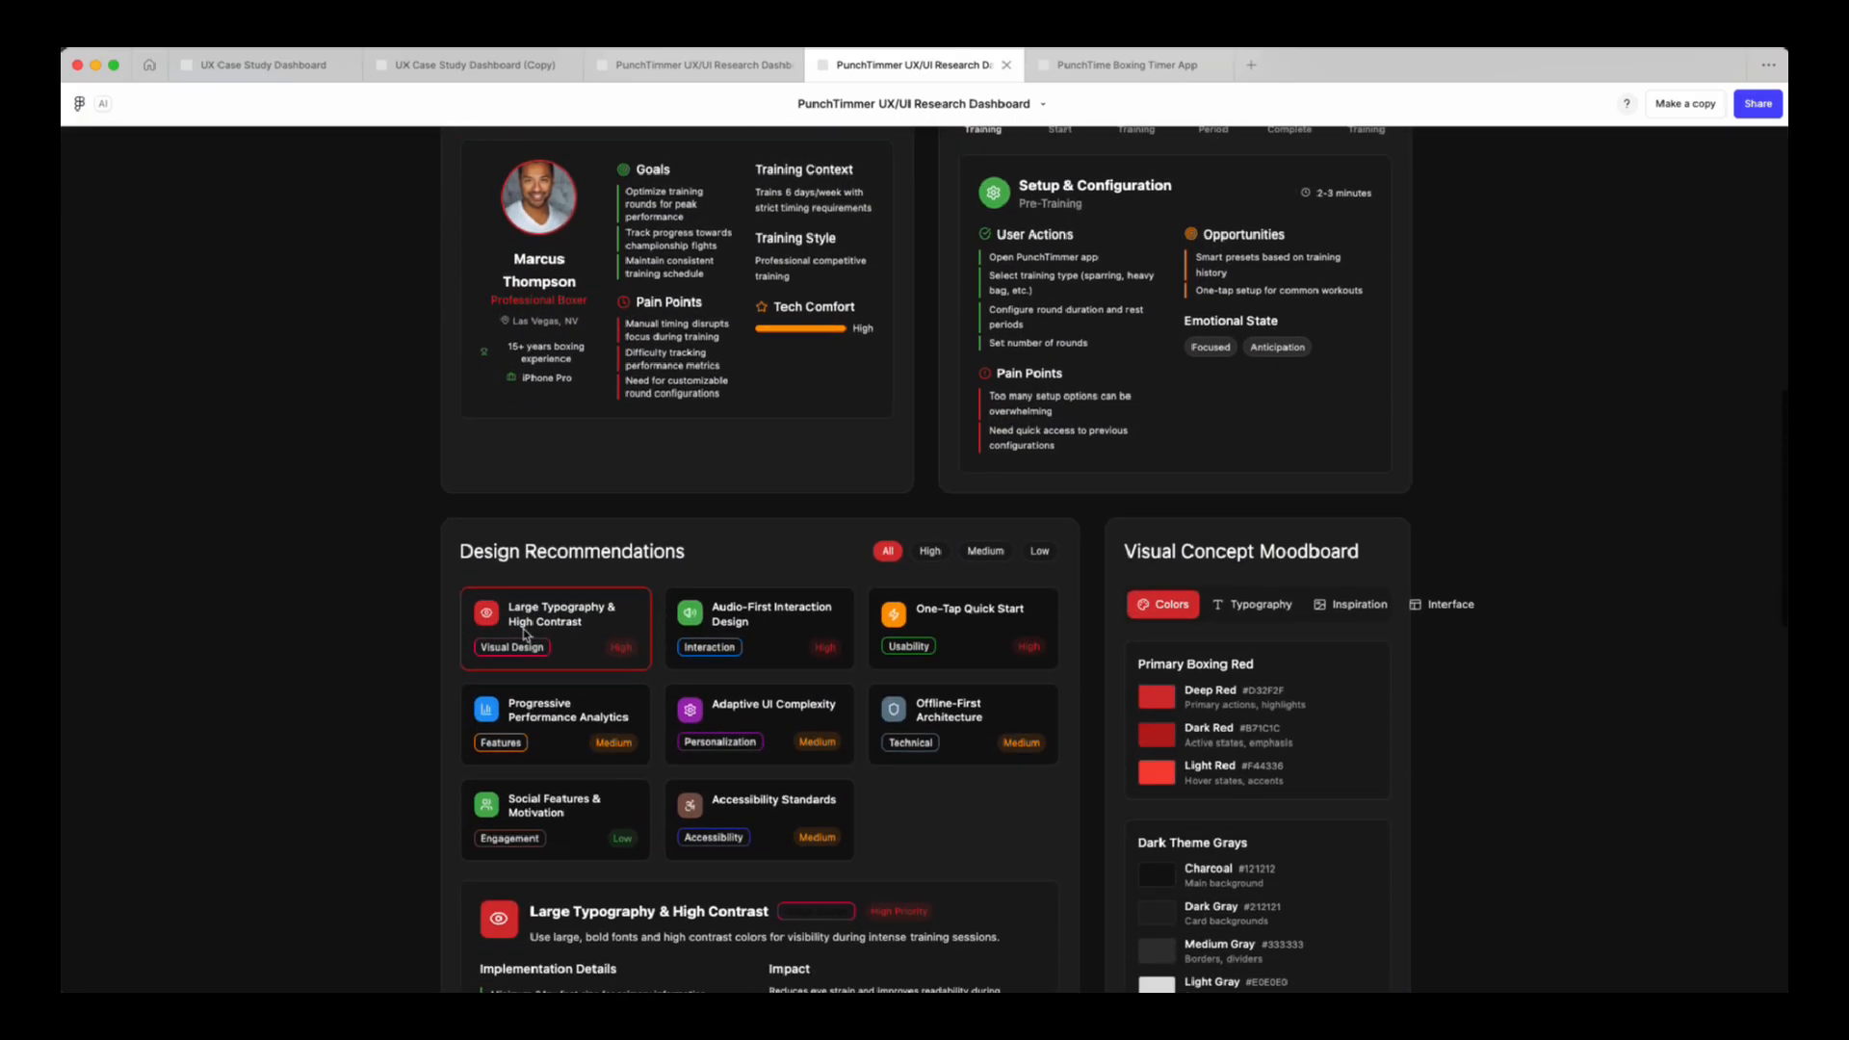
pyautogui.scroll(-3)
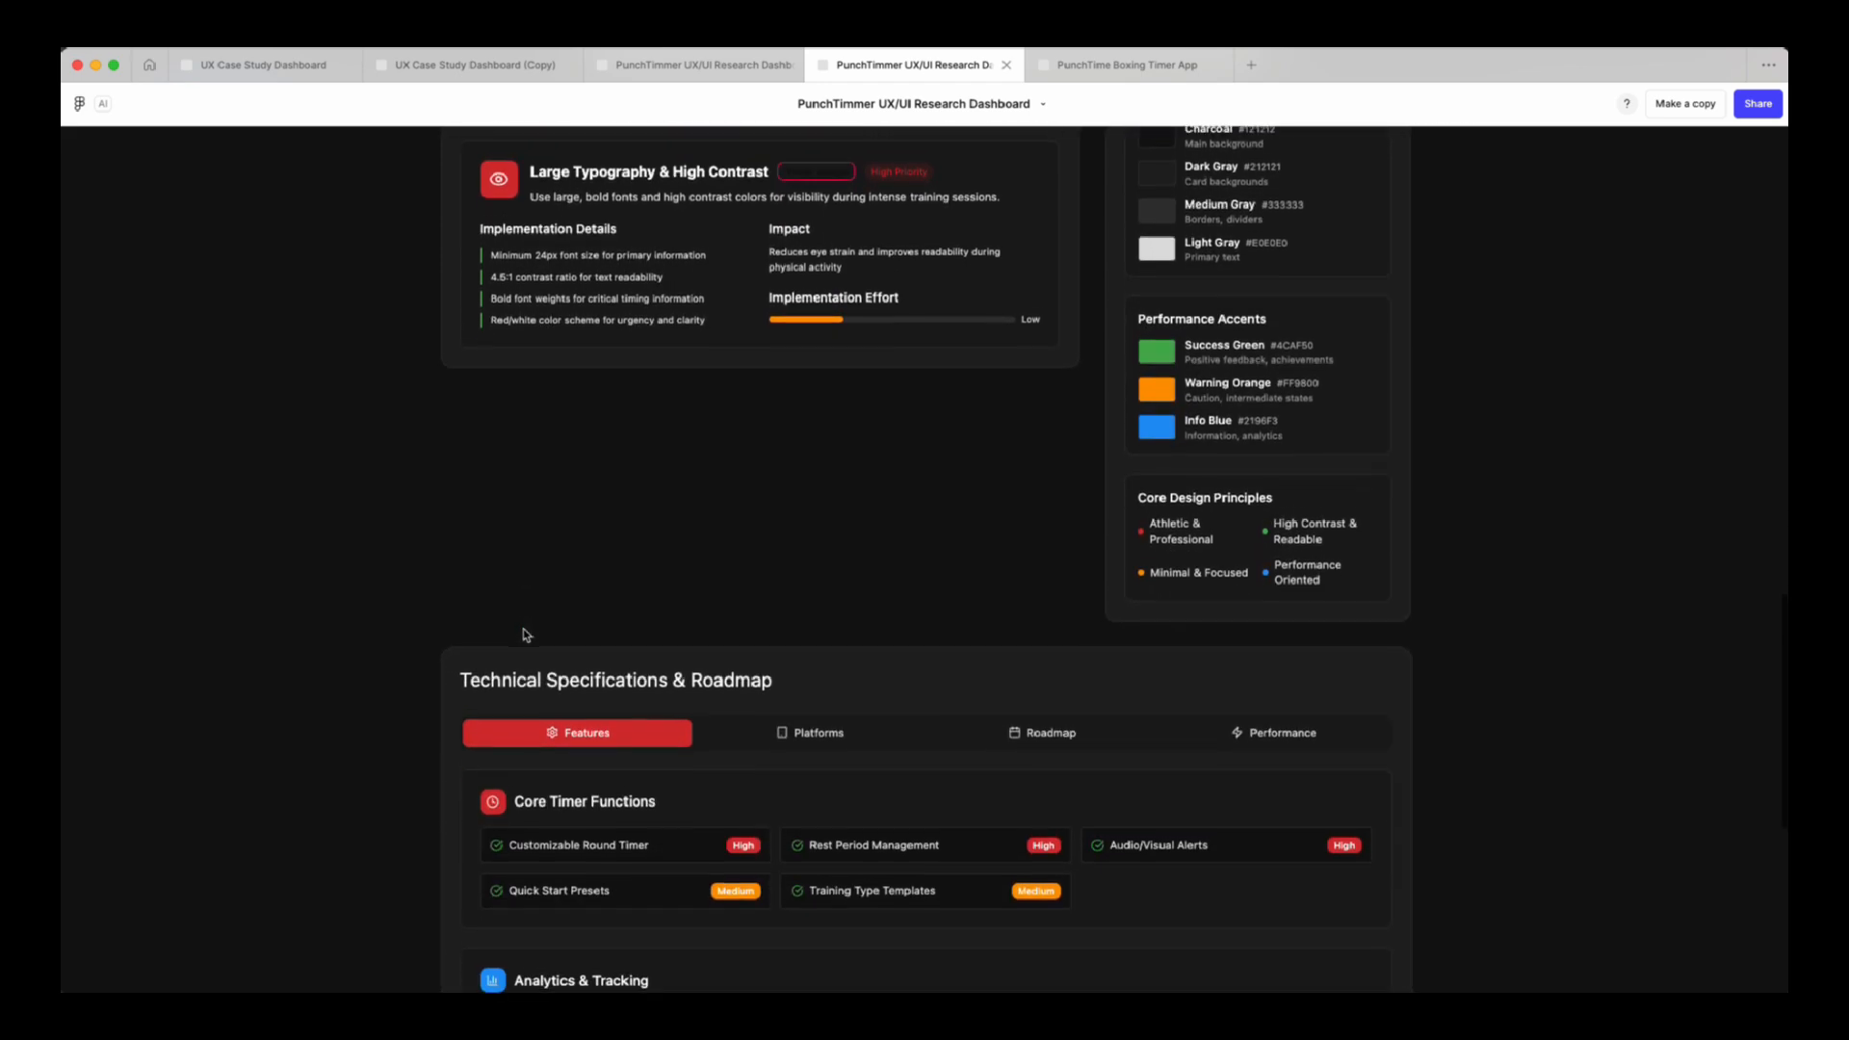
pyautogui.scroll(-3)
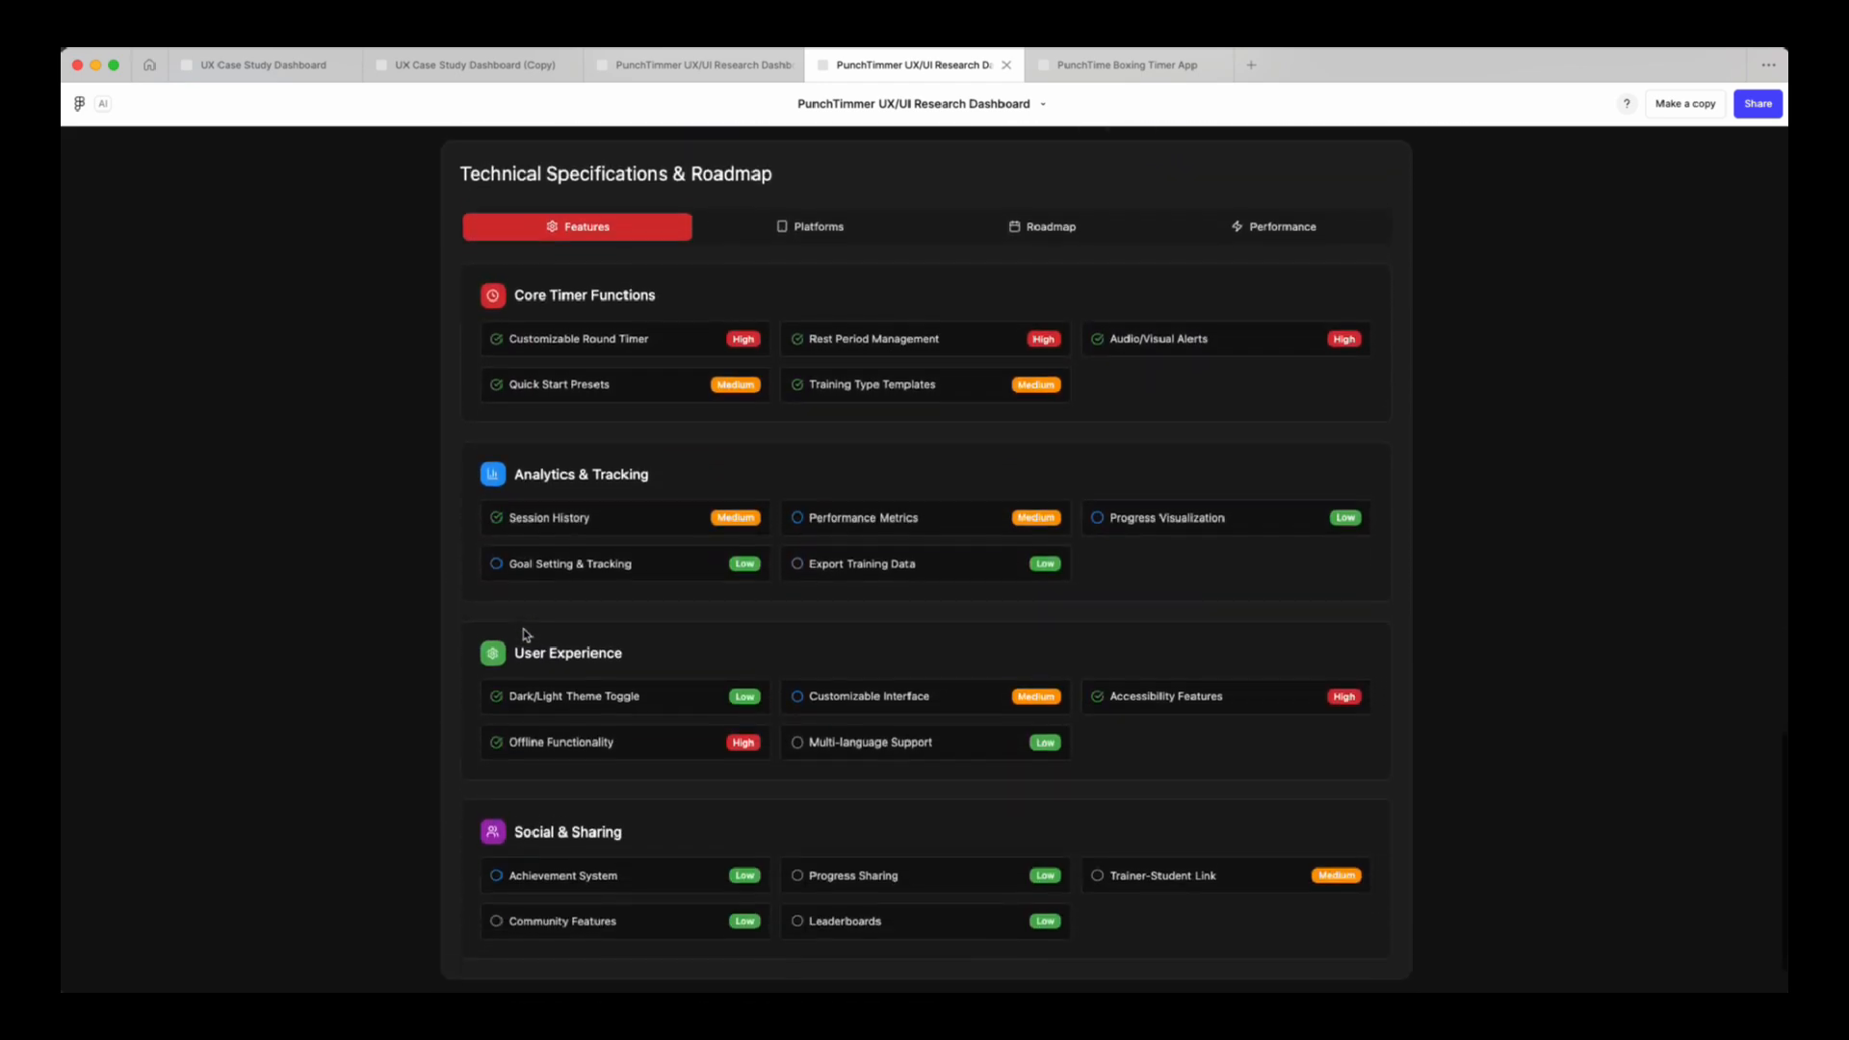
pyautogui.scroll(-3)
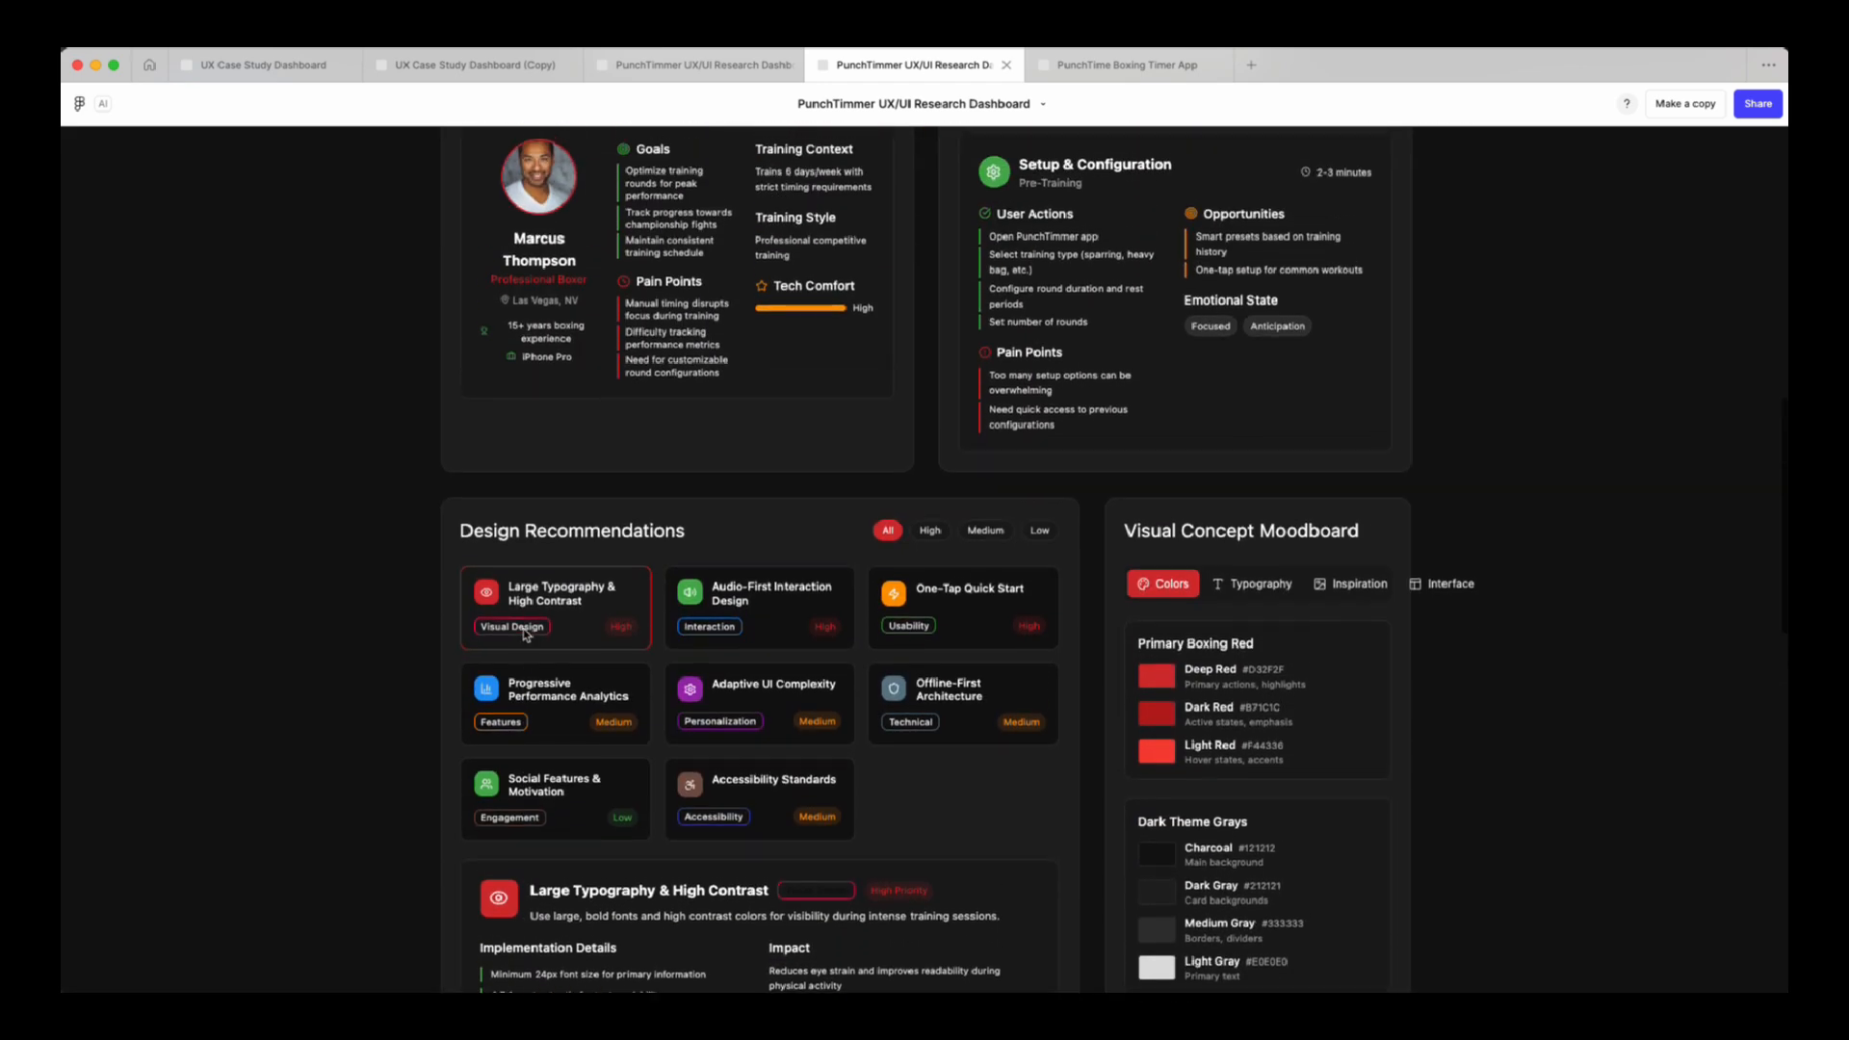
pyautogui.scroll(3)
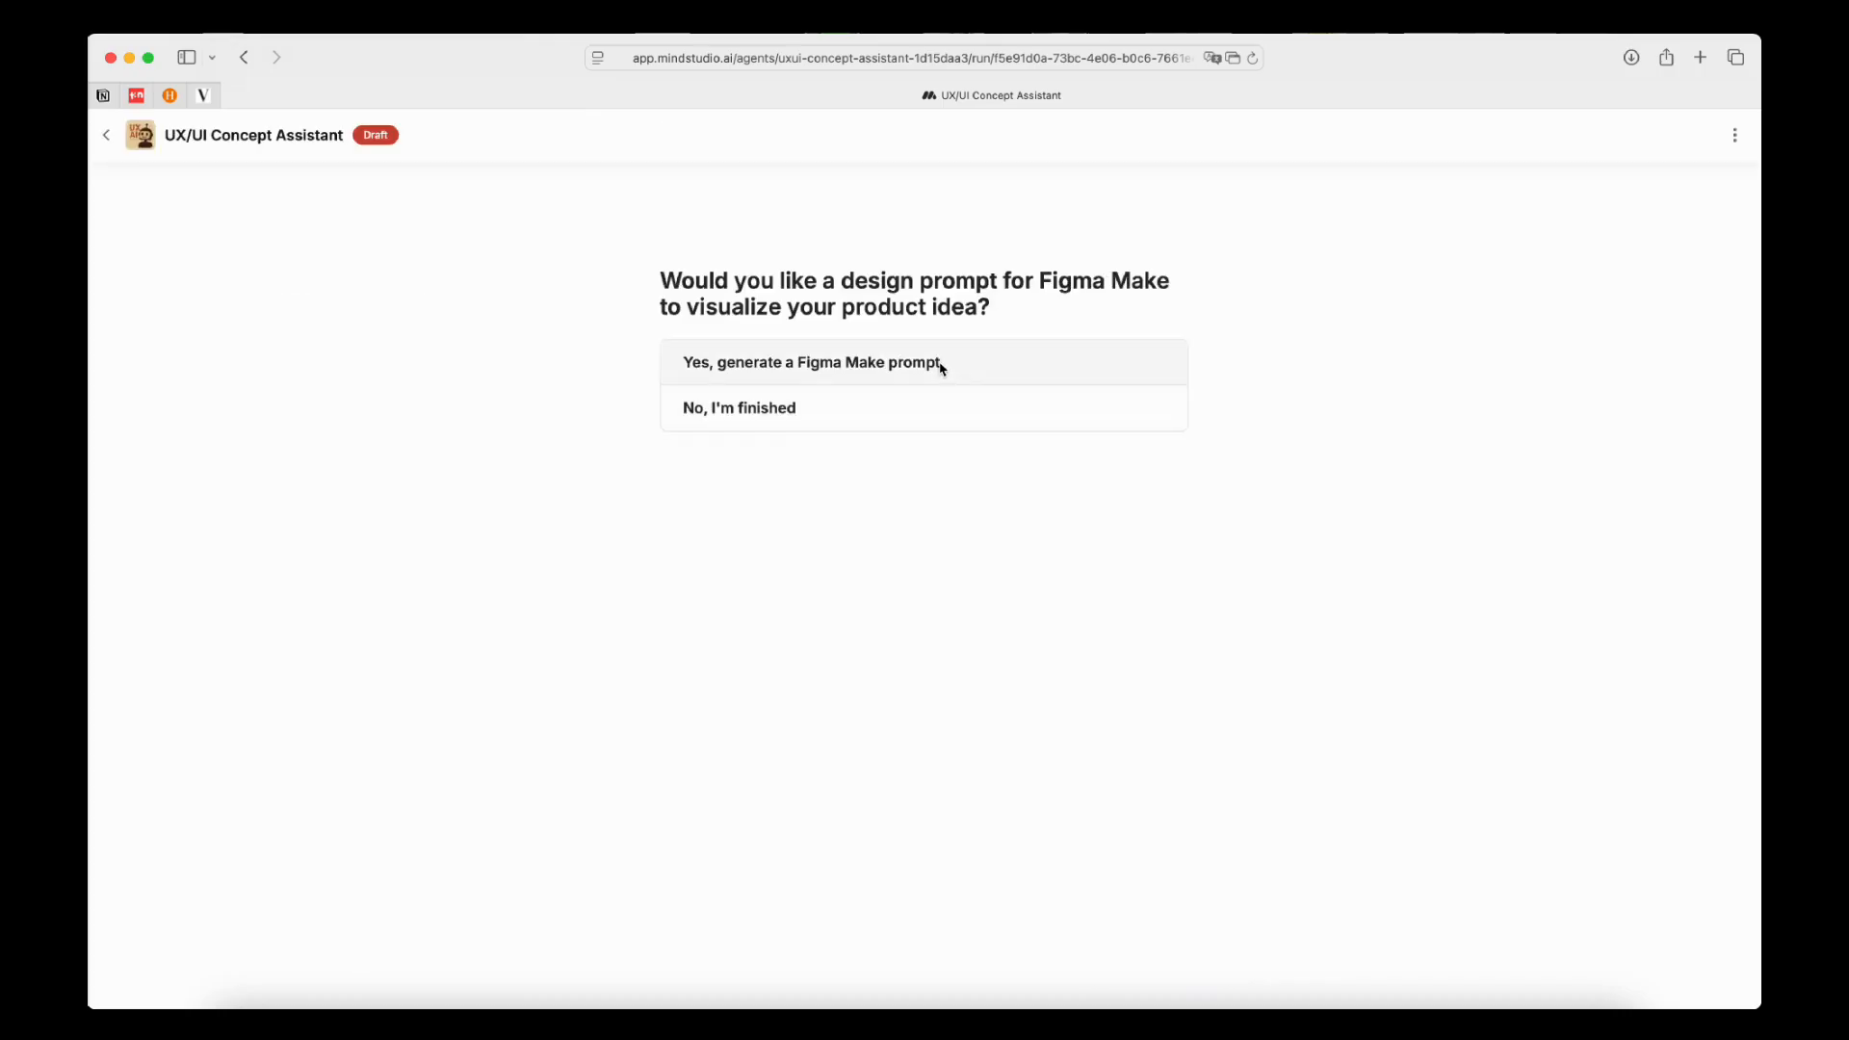
# Step: Answer 'Yes, generate a Figma Make prompt' on the assistant's question screen
pyautogui.click(814, 362)
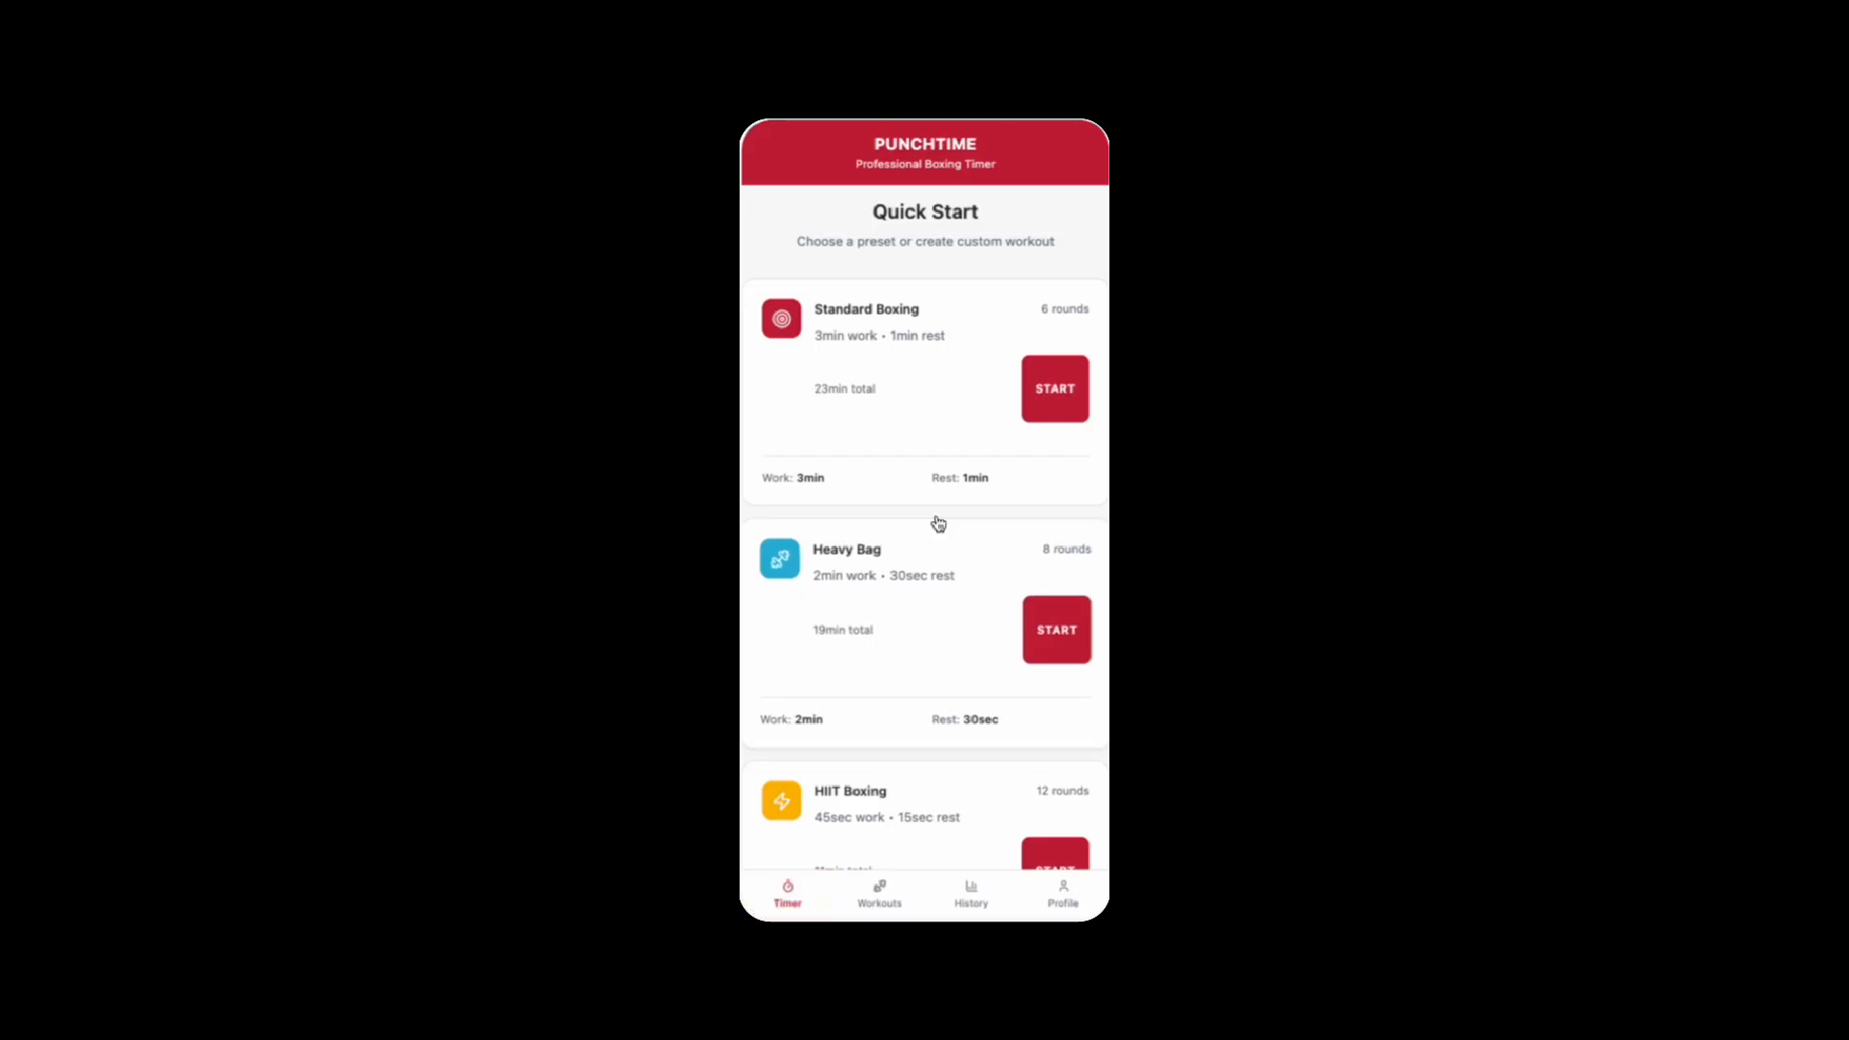
# Step: Start a Standard Boxing round countdown, then browse the History and adjacent navigation tabs
pyautogui.click(1055, 389)
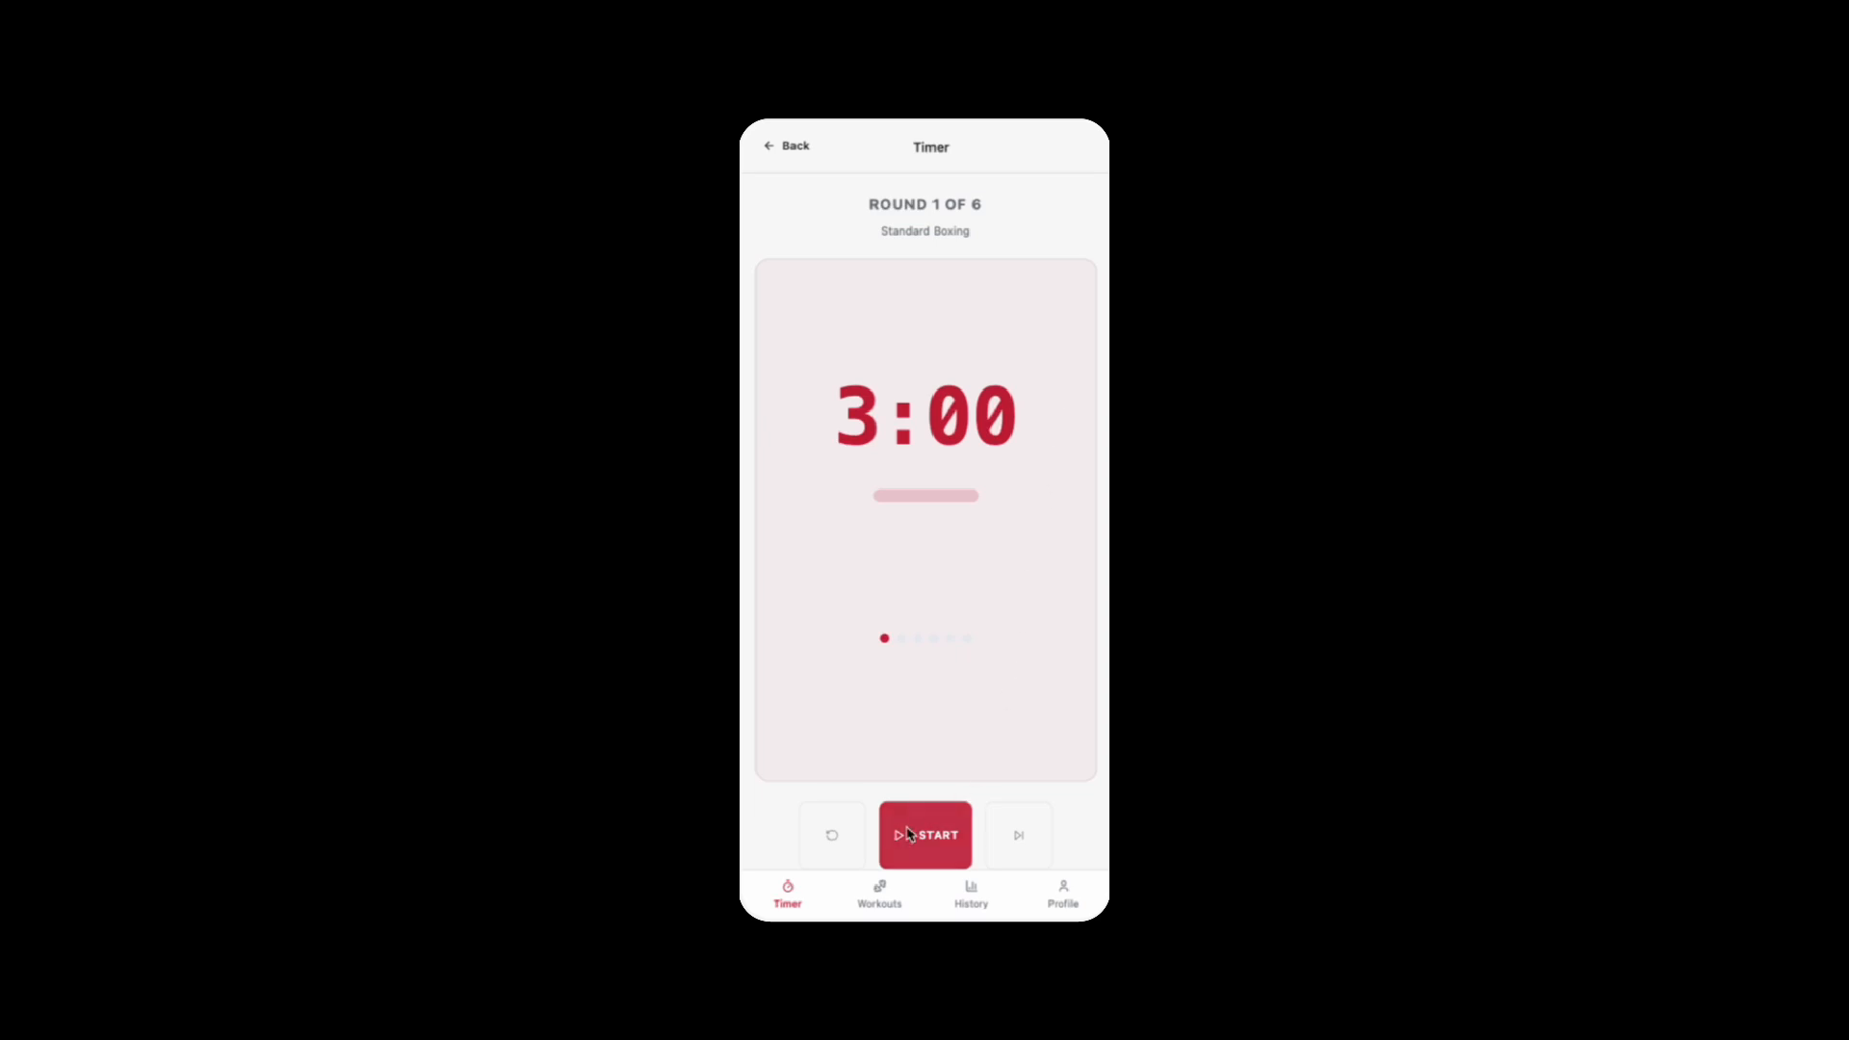
pyautogui.click(925, 835)
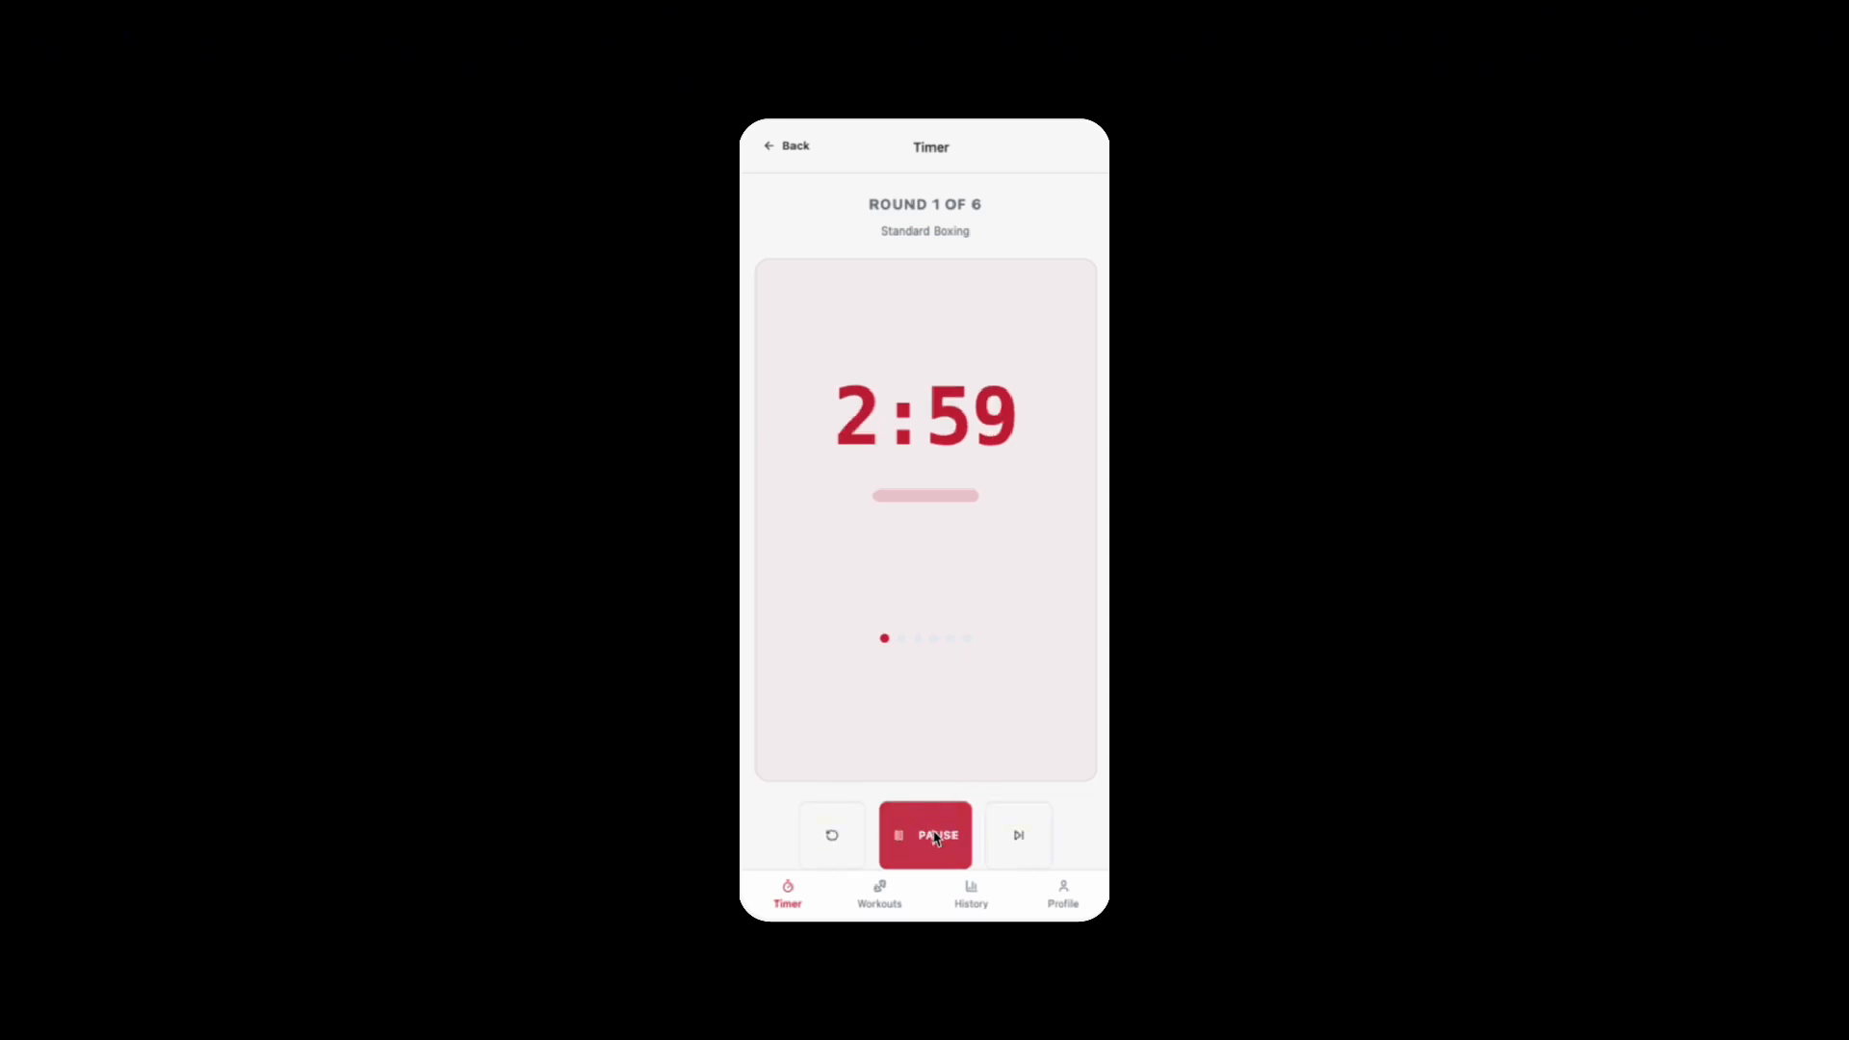
pyautogui.click(971, 894)
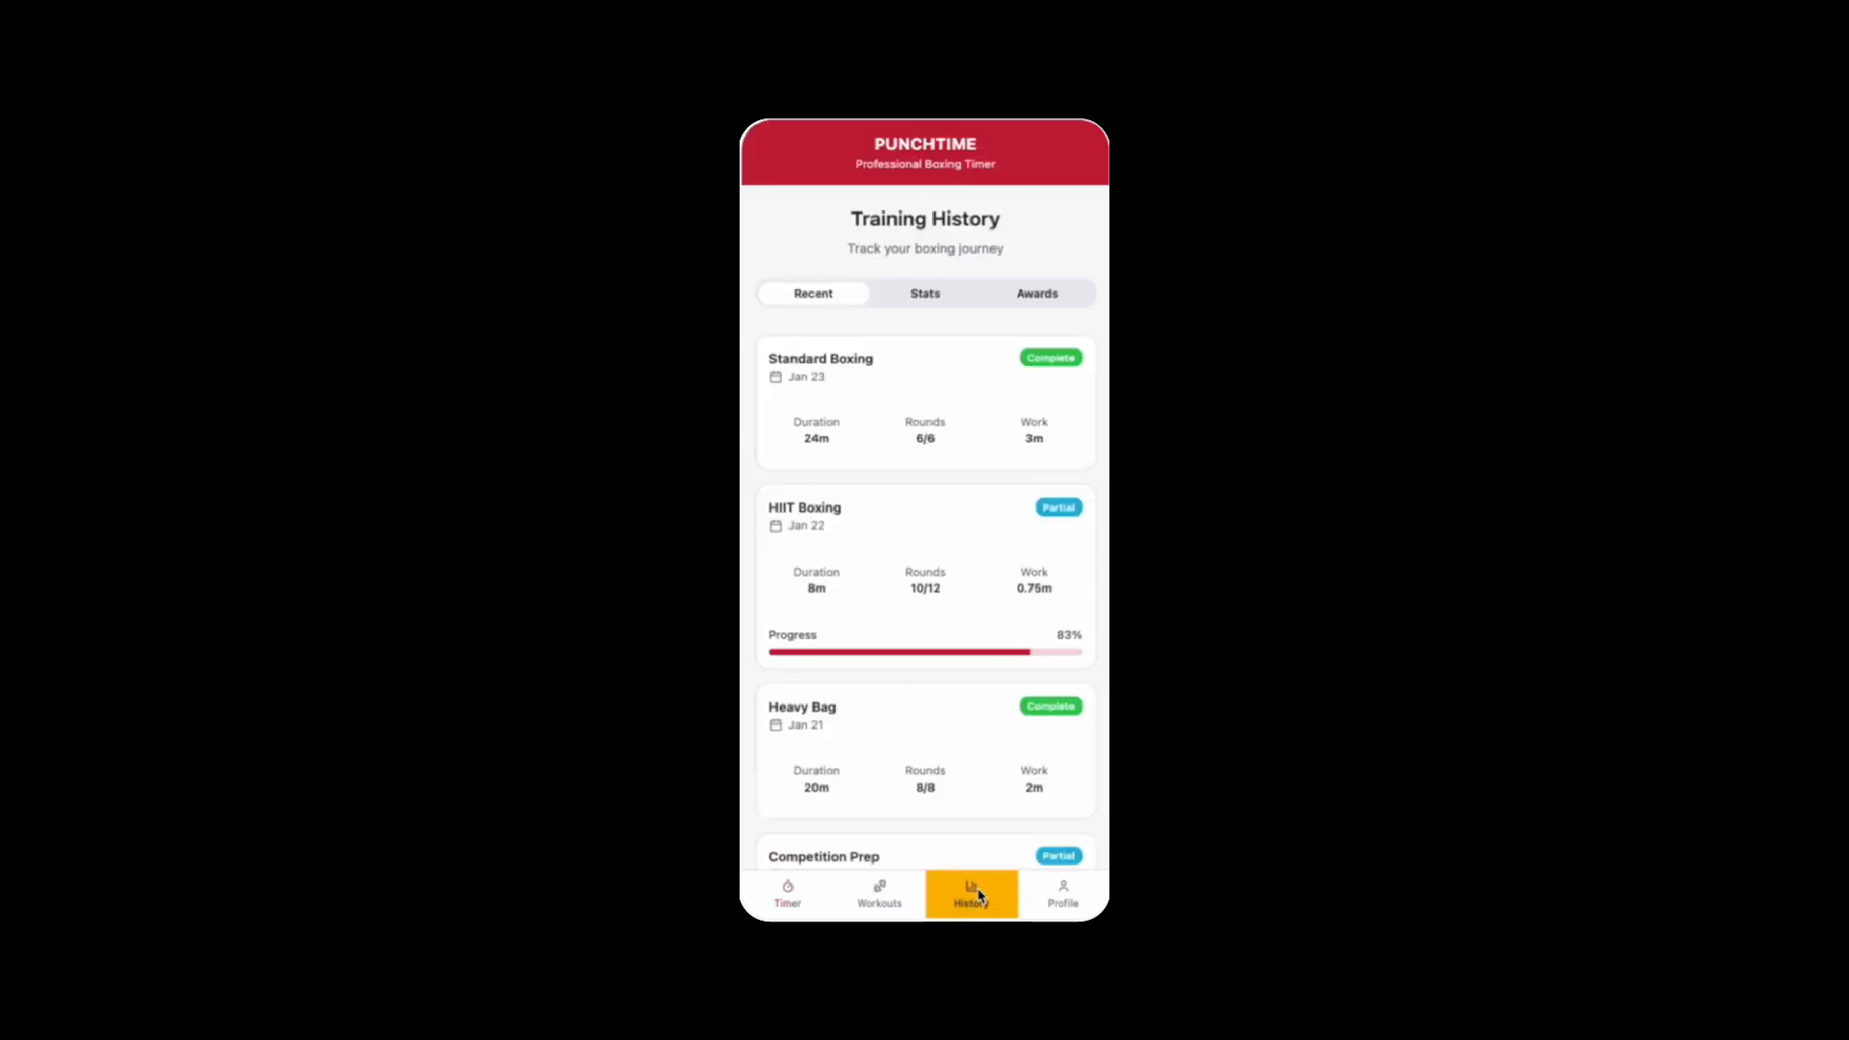
pyautogui.click(1063, 894)
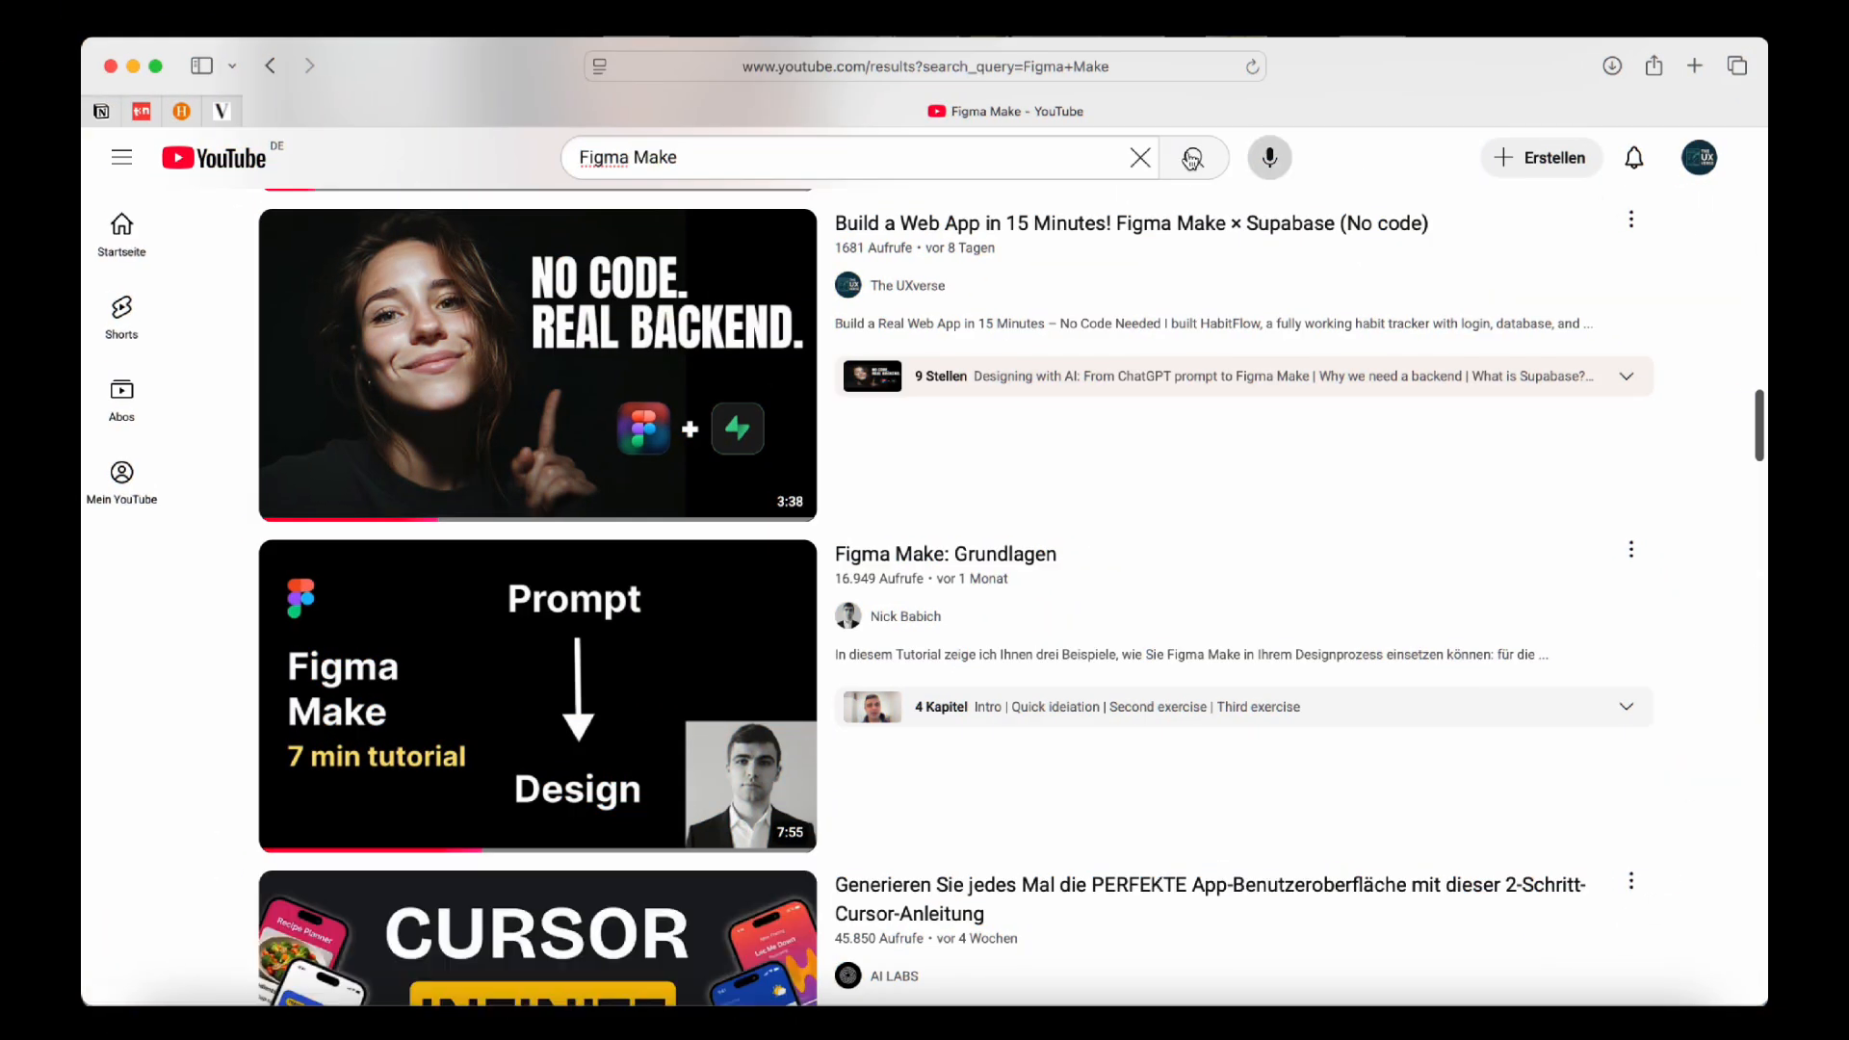
pyautogui.moveTo(537, 364)
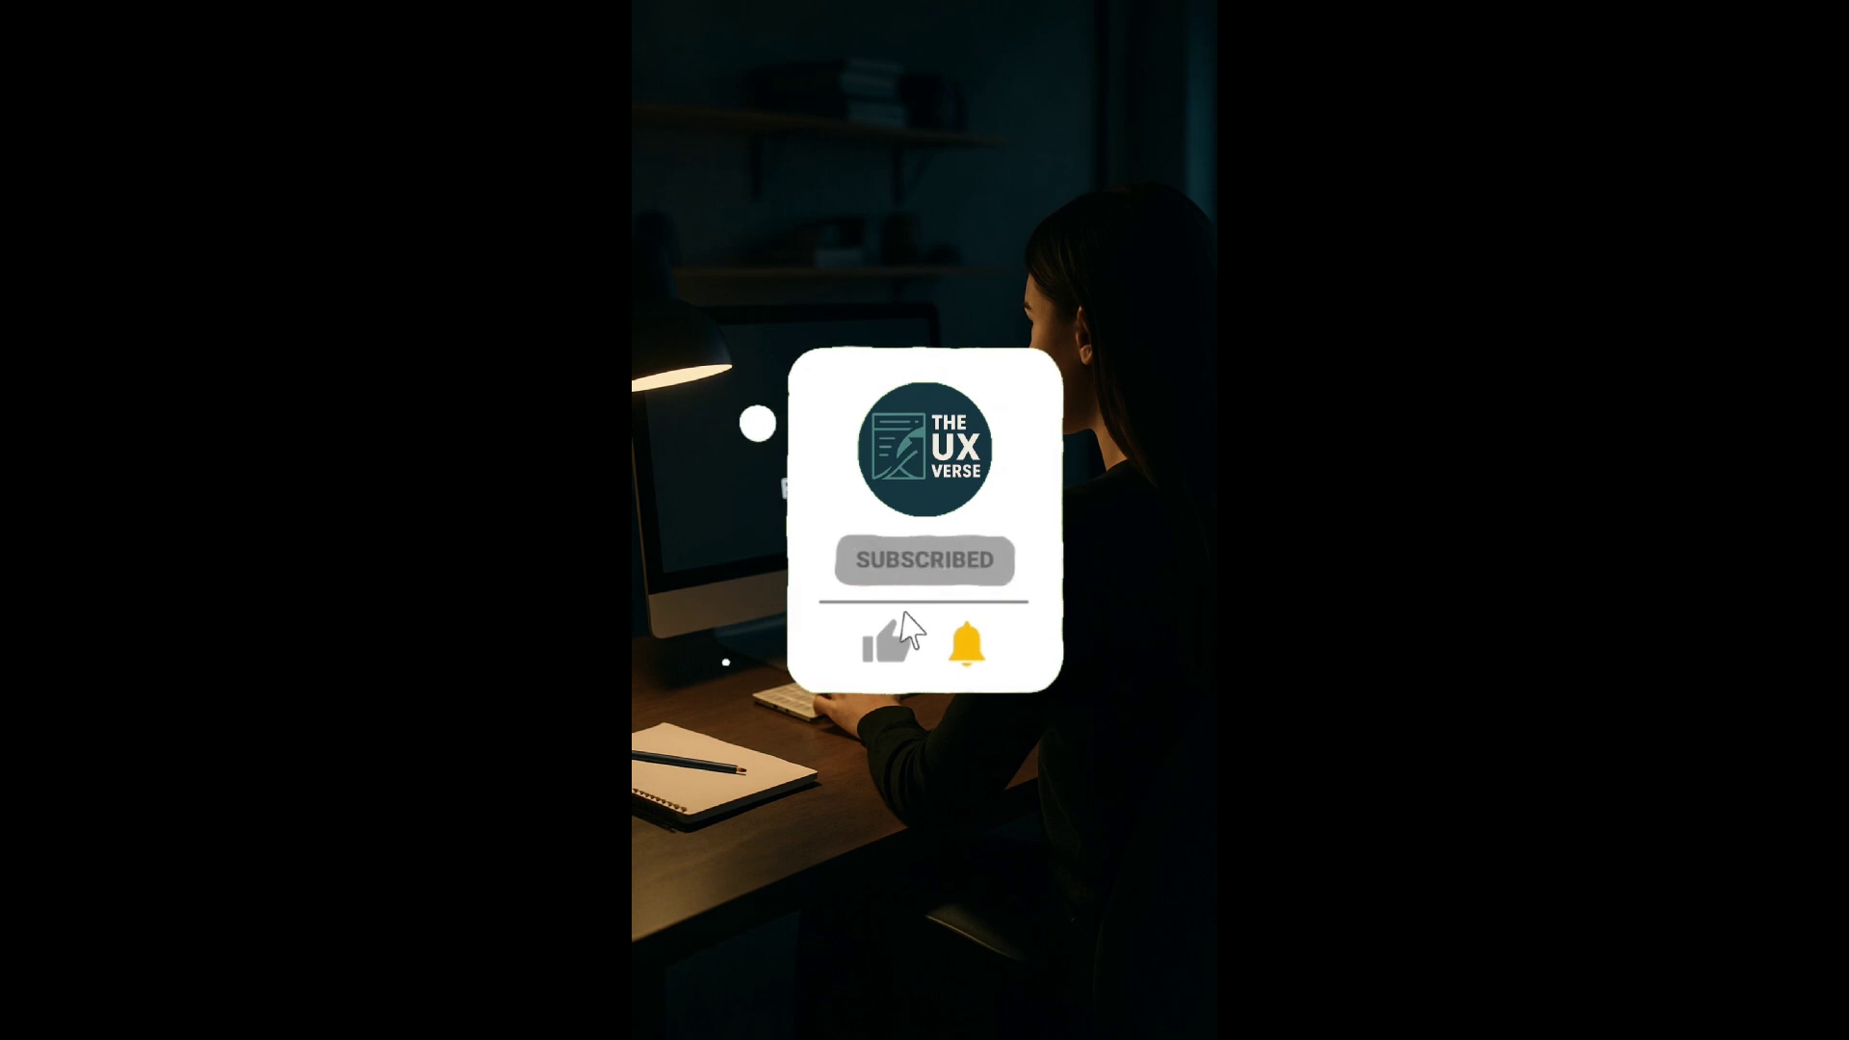
pyautogui.click(890, 647)
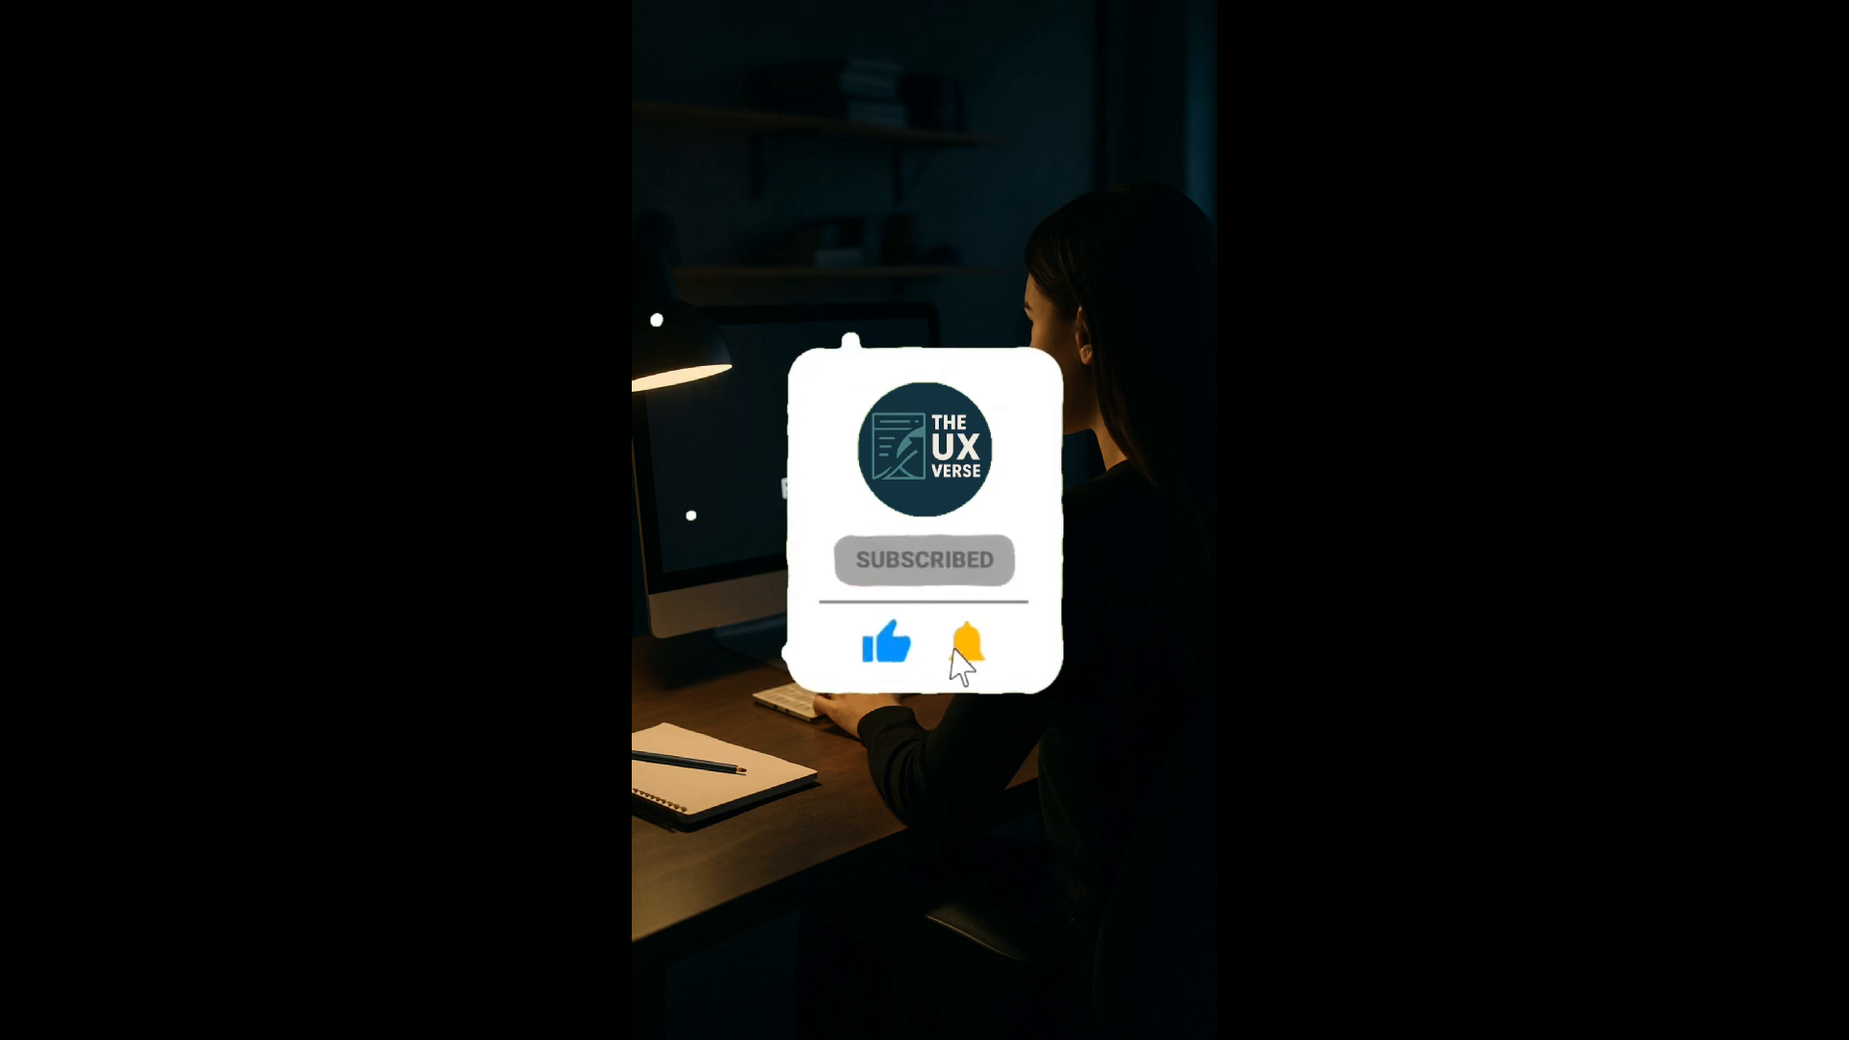